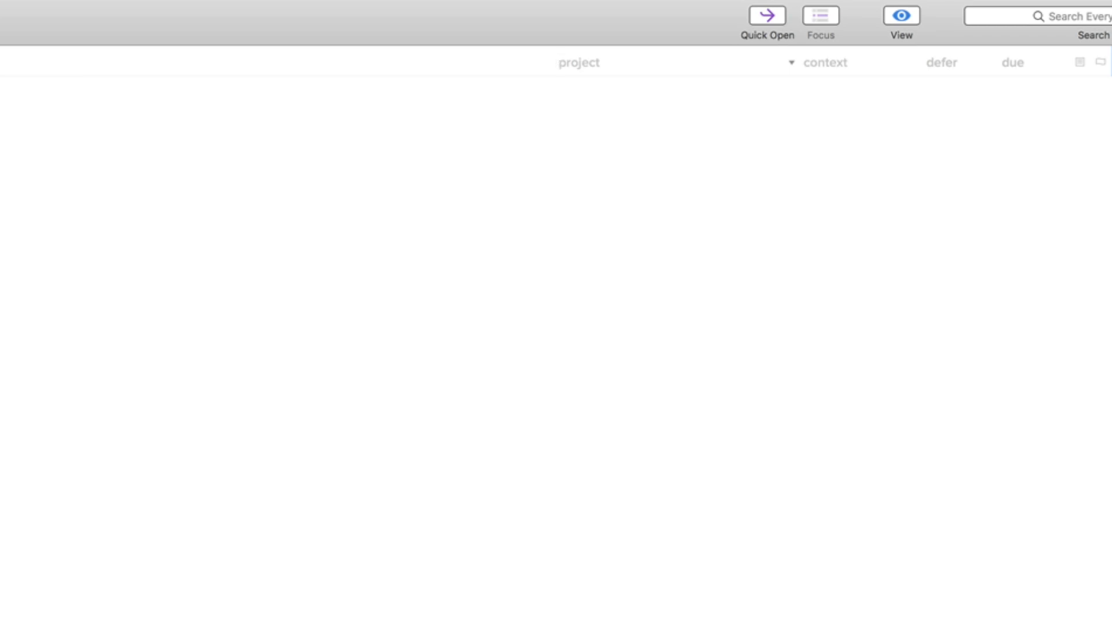
Create a 'Demo : Create OmniFocus next action' video project and start its first blank action.
text(Demo)
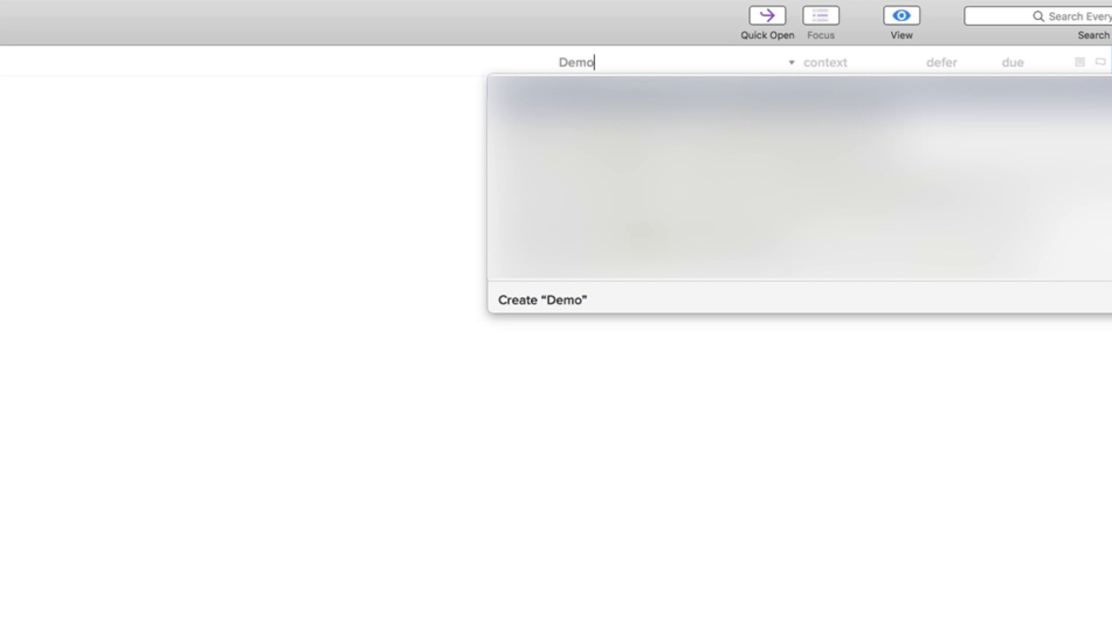
text(:)
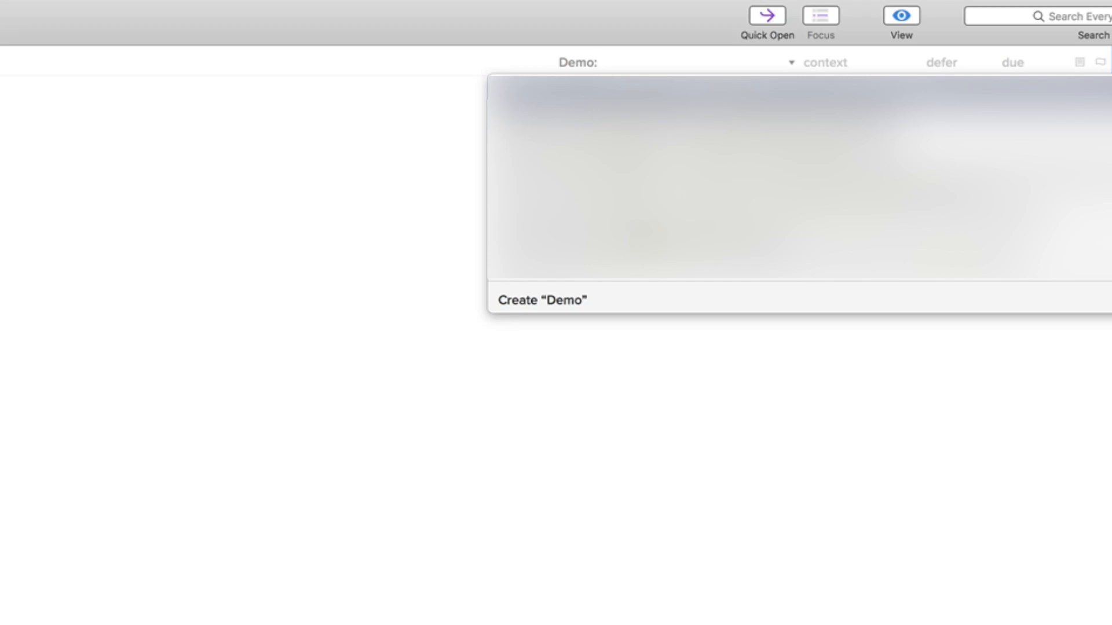
text(Create Omnif)
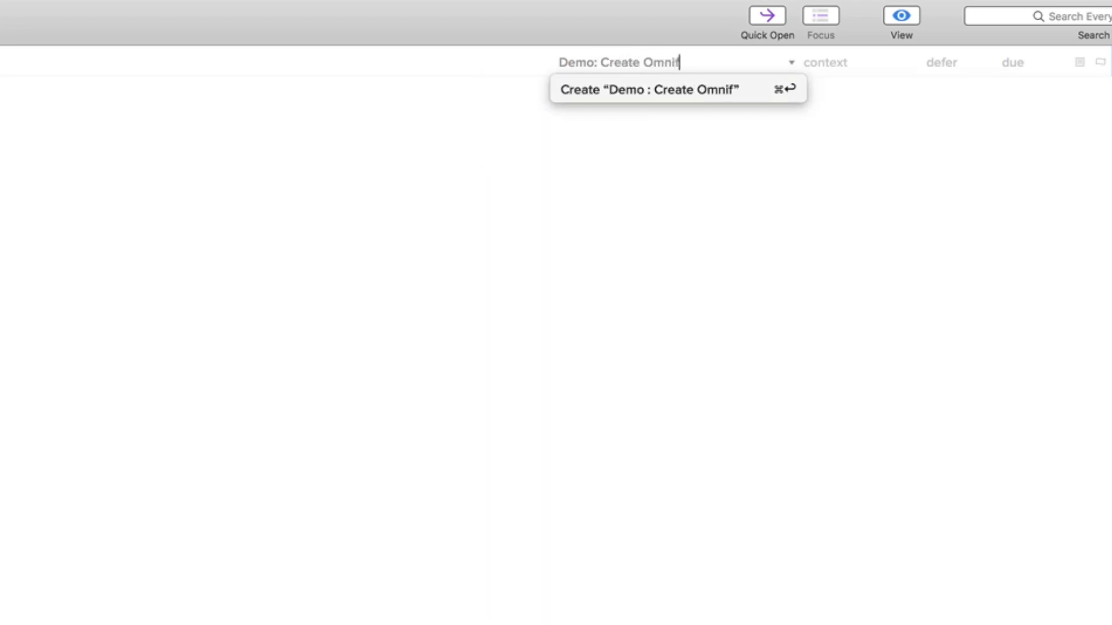
text(ocus next ac)
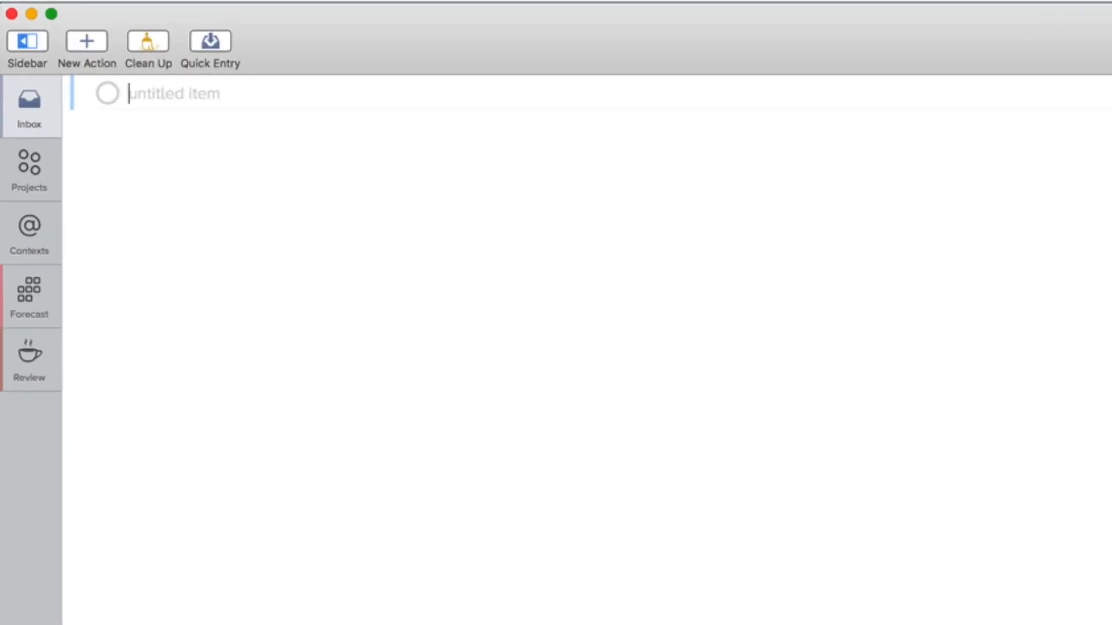
Enter actions 'record video (do dry-run)', 'write rough script', 'edit video' and 'do voice'.
text(record video (do dry-run)
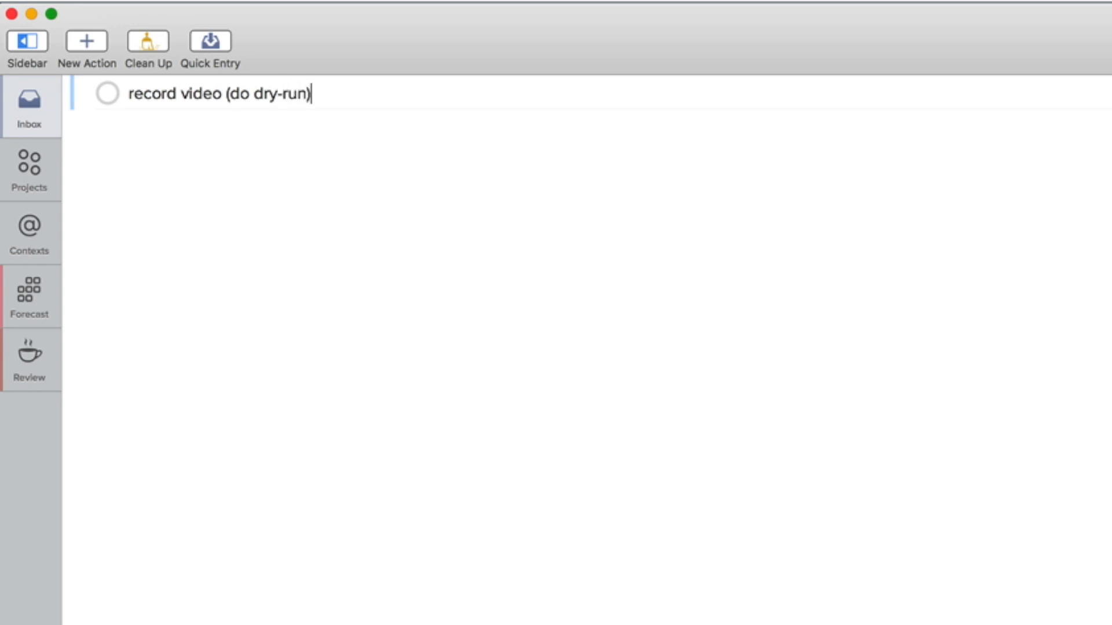
text(write)
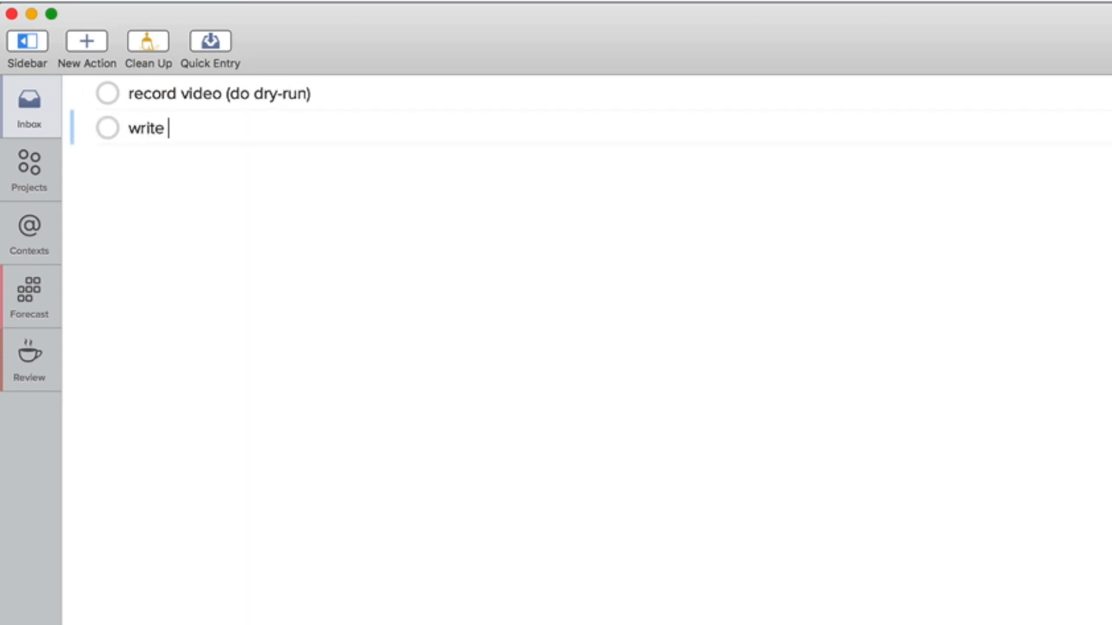
text(rough script)
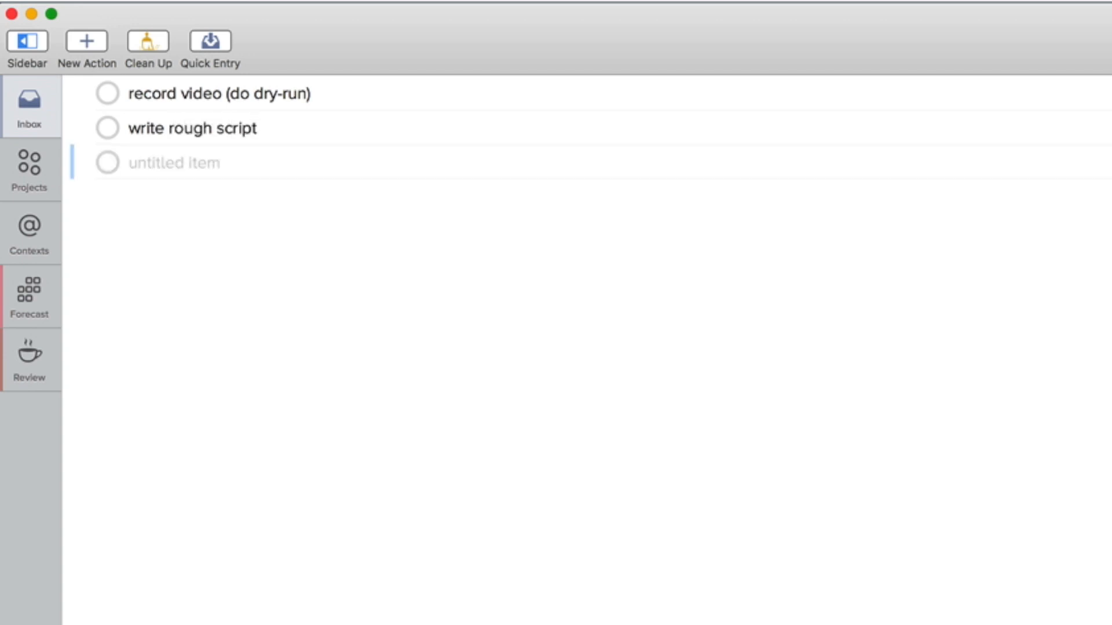
click(174, 162)
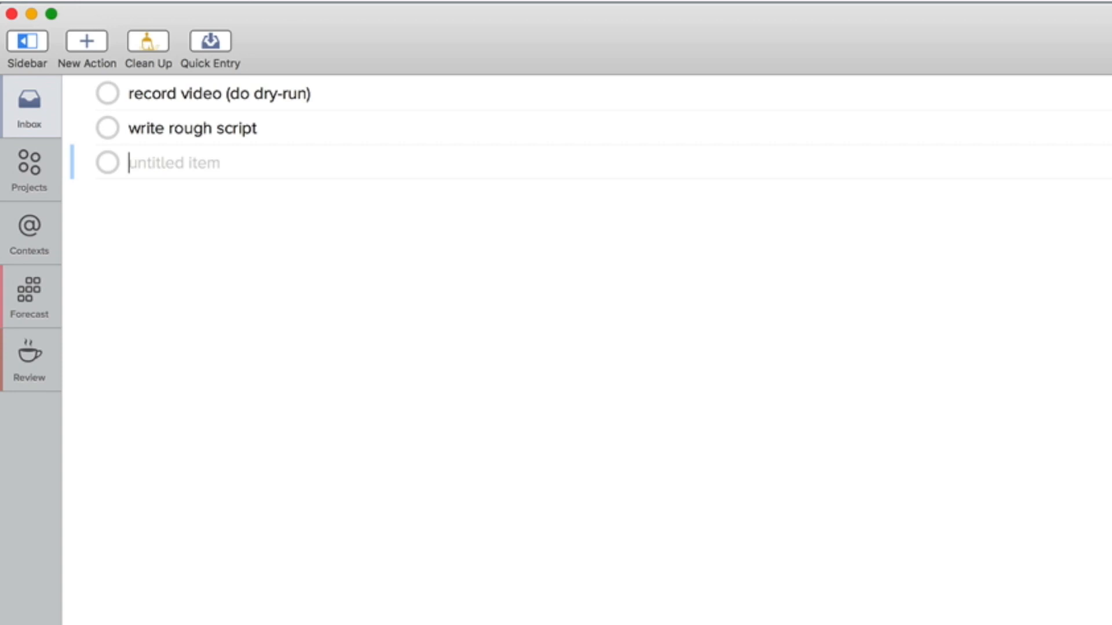
text(edit video)
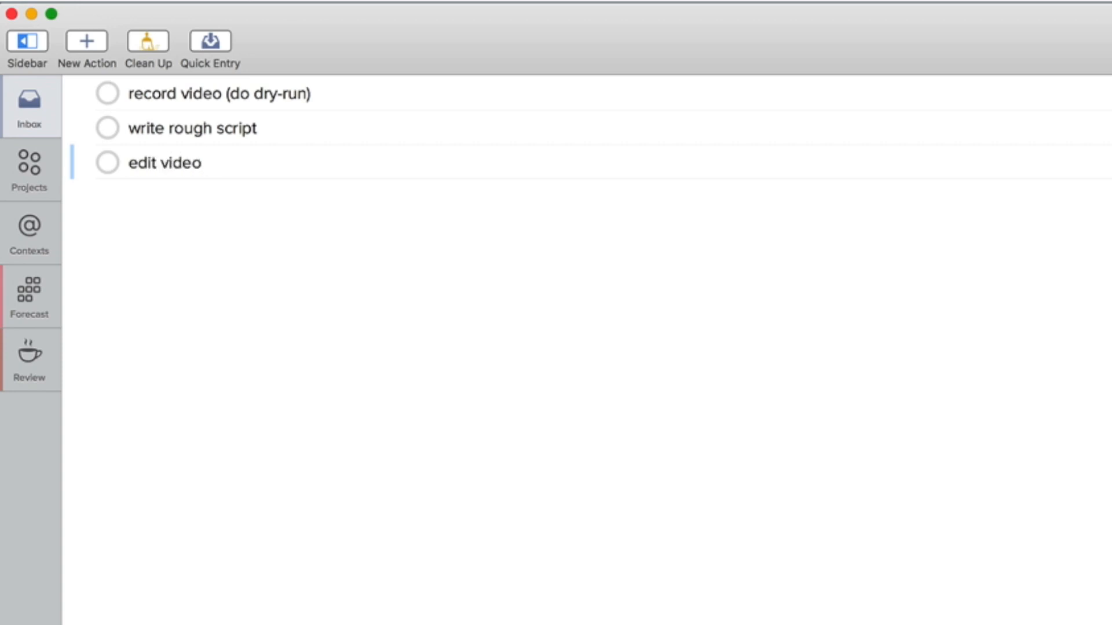
text(do voice)
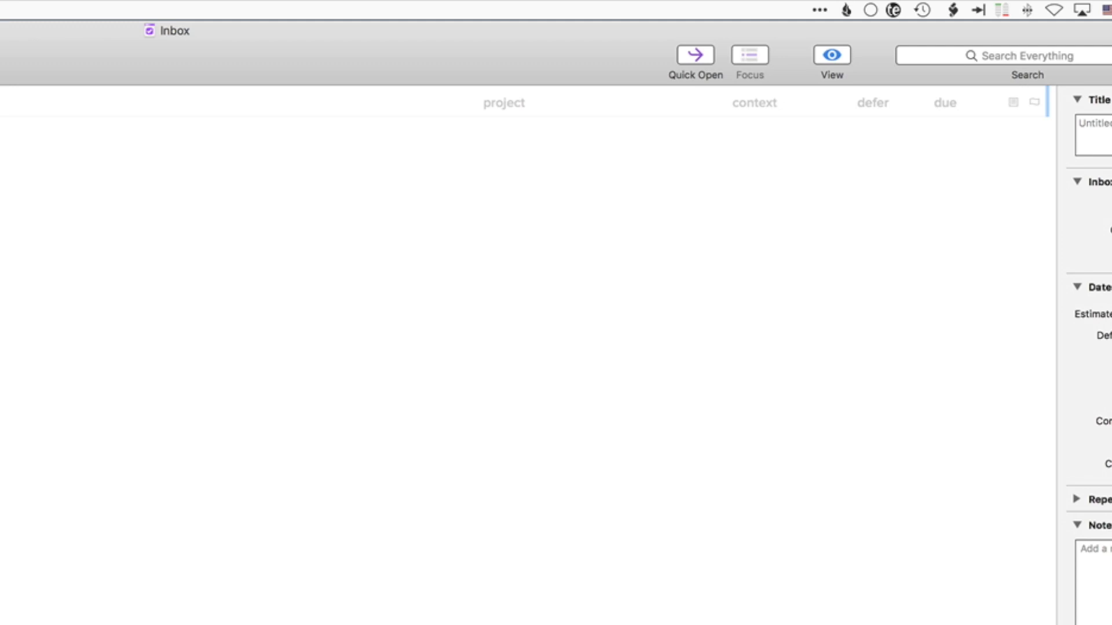
Add 'make appointment with travel agency' and 'research places' actions under Demo.
text(Dem)
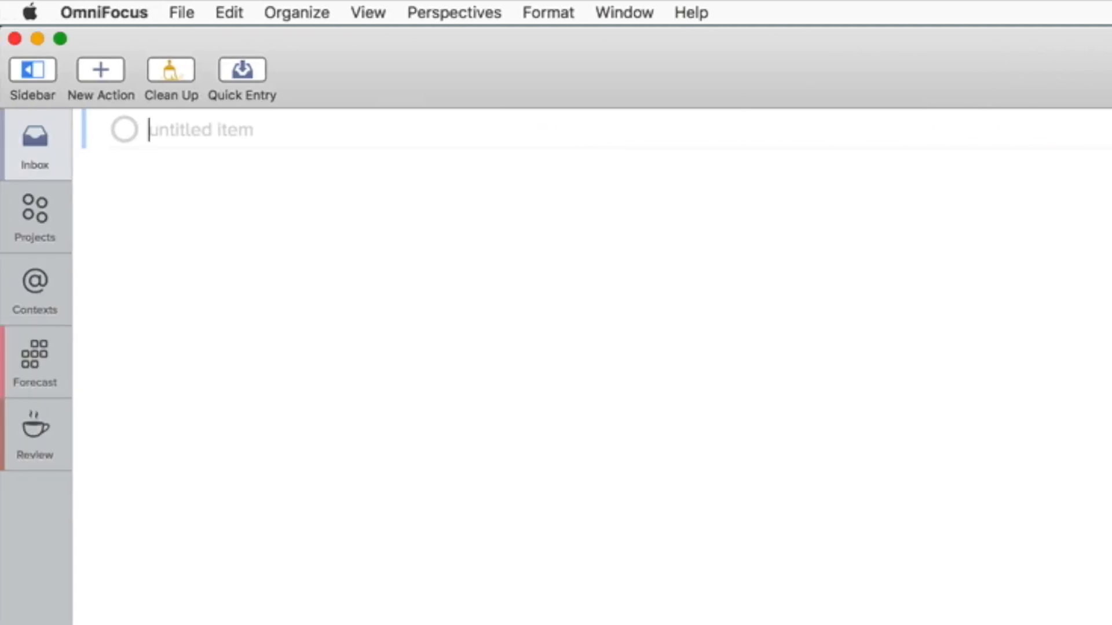
text(make appointme)
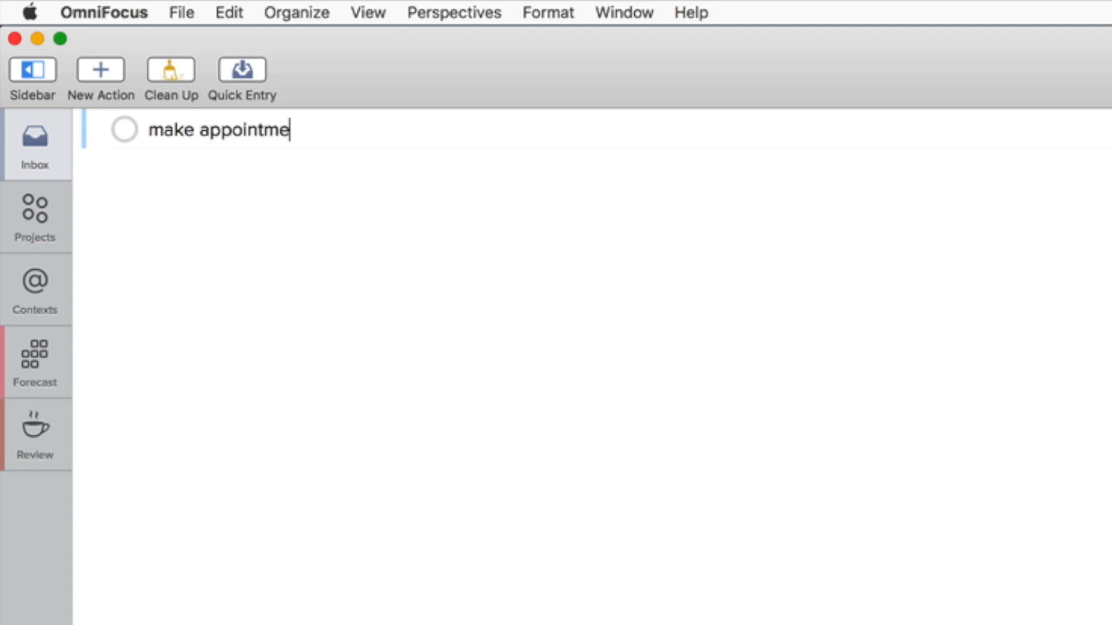
text(nt with tra)
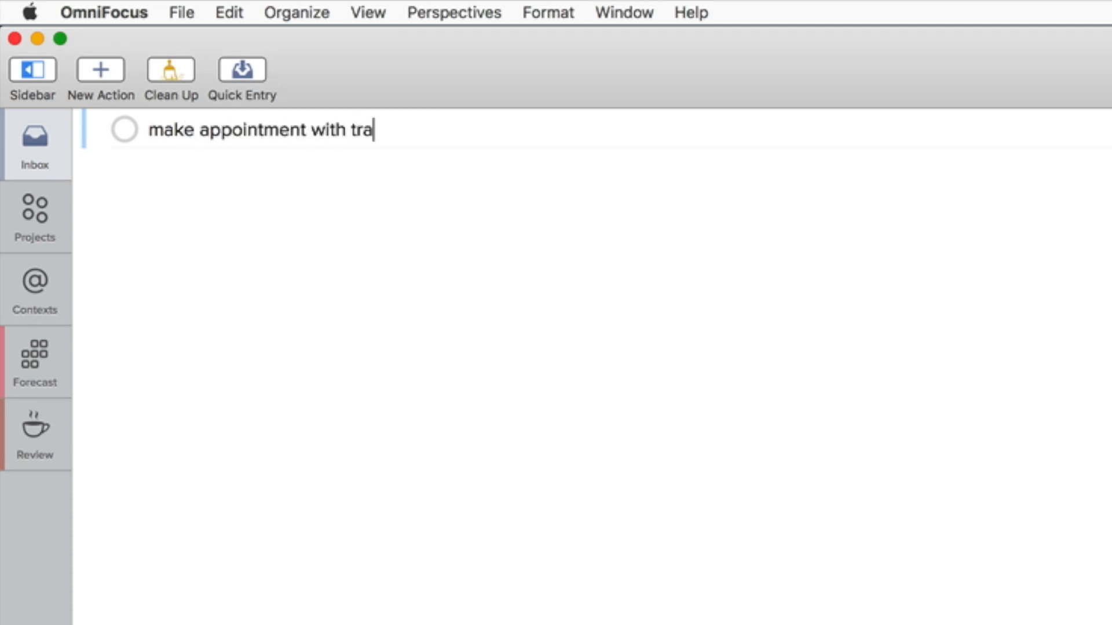
text(vel agency)
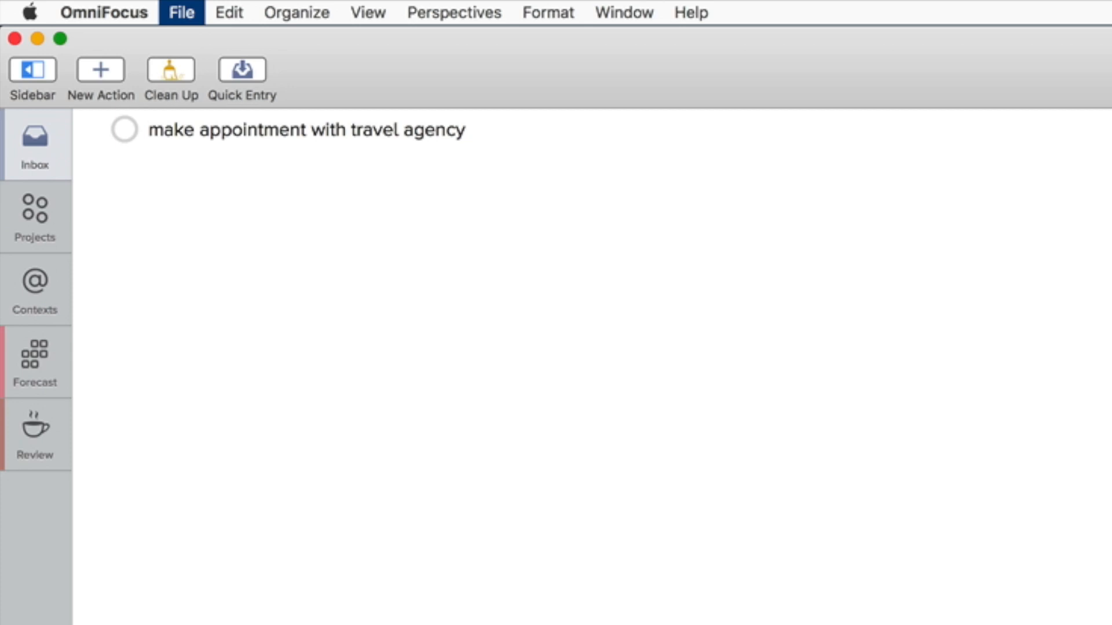
click(99, 70)
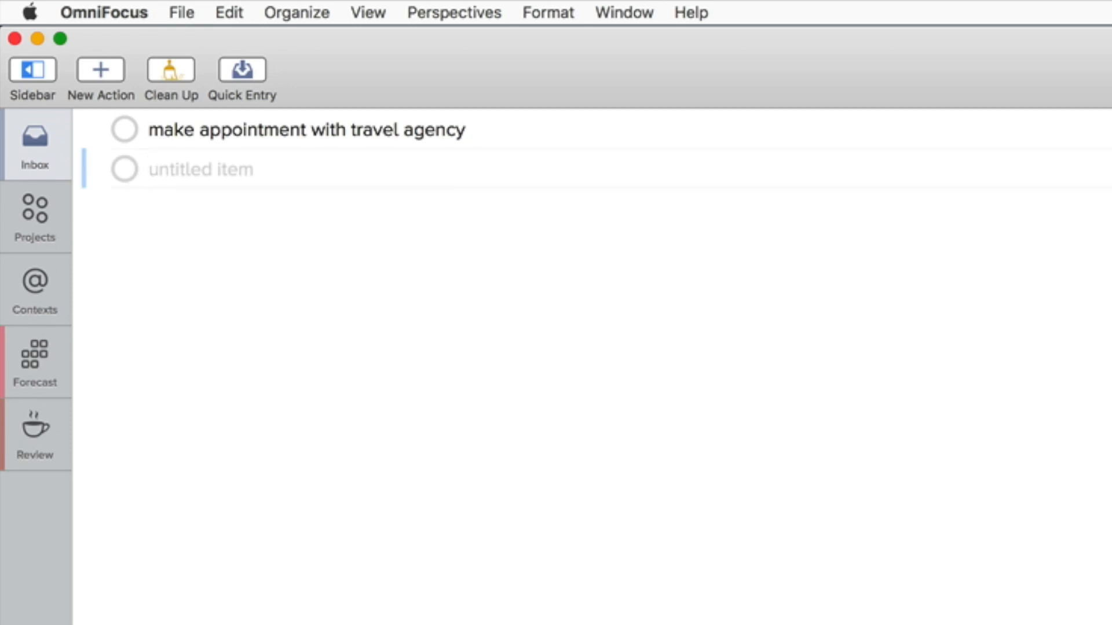
text(research places to visi)
text(layout the)
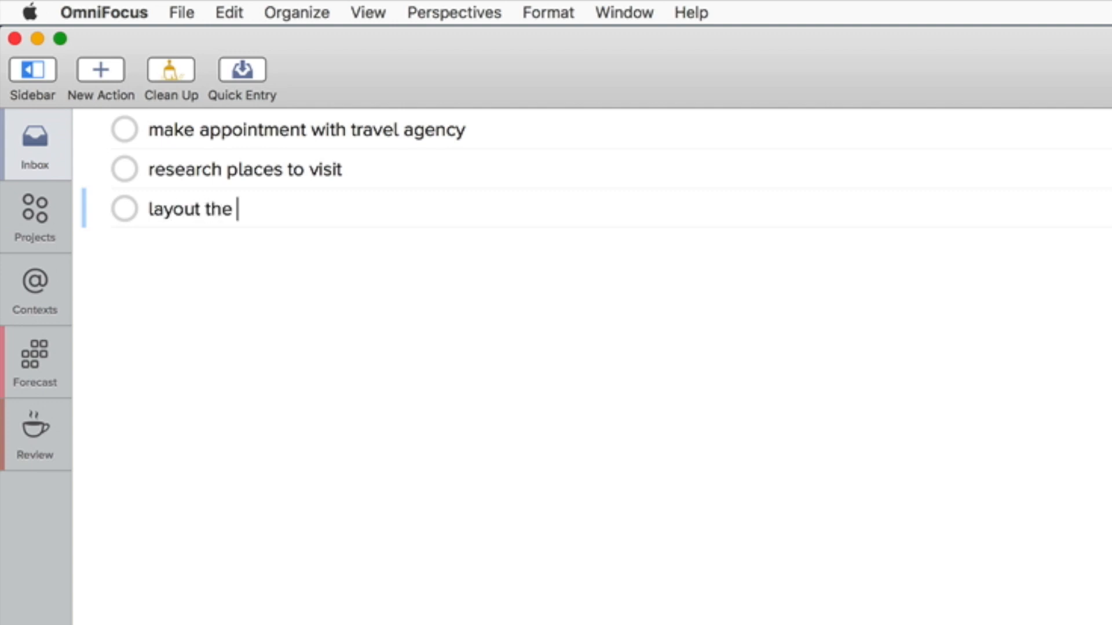
Add trip details (end date, locations, events) and 'discuss the details with girlfriend', assigned to Plan trip to Mumbai.
text(trips details (start-)
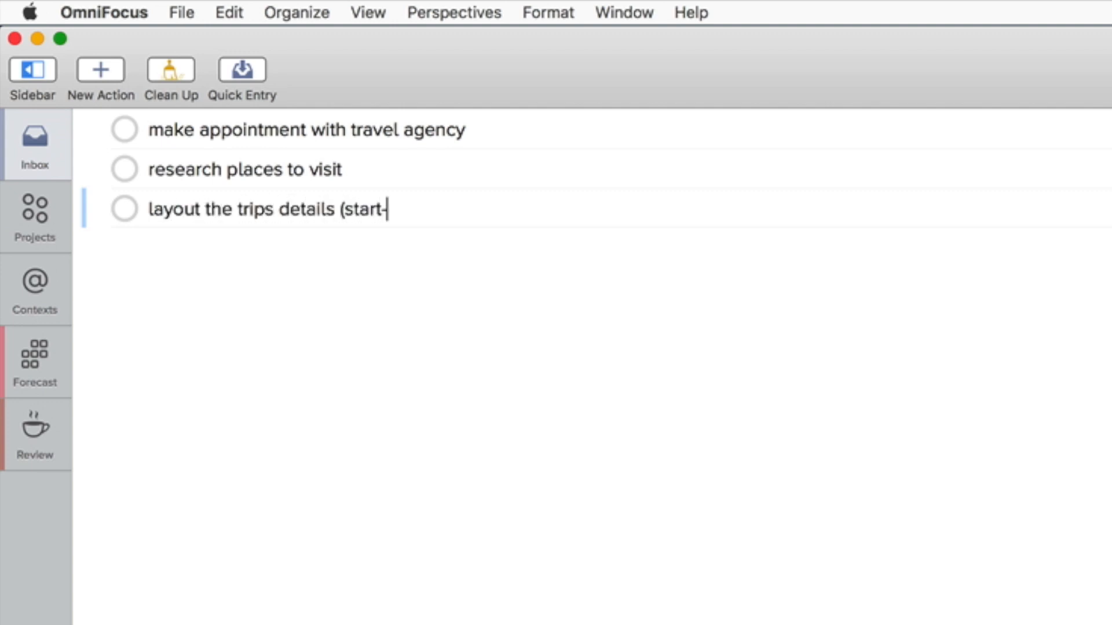
text(end date,)
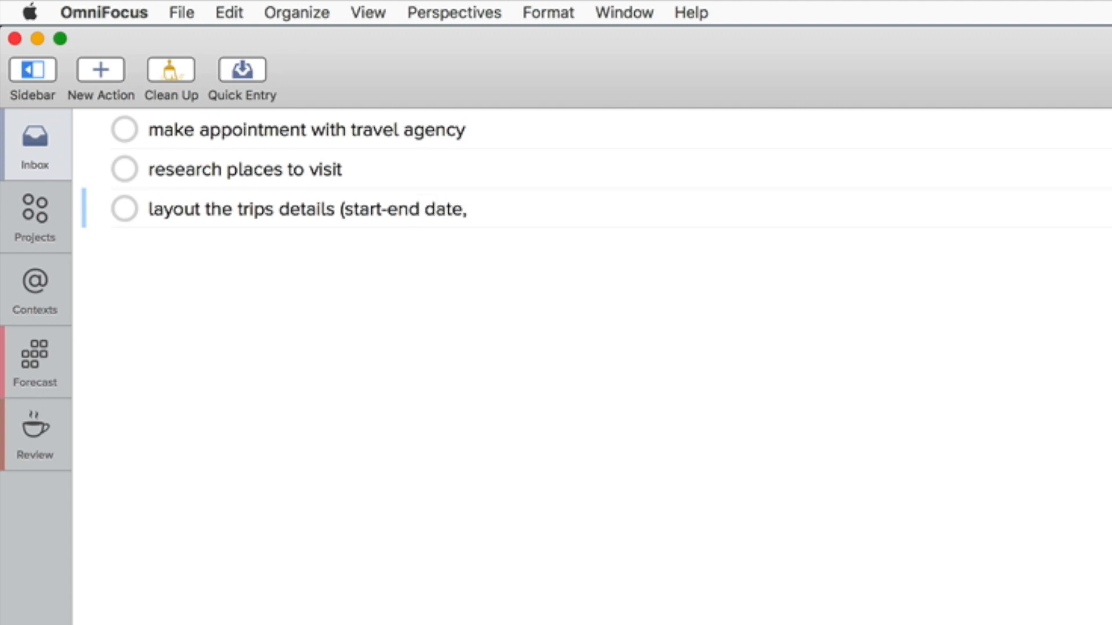
text(locations)
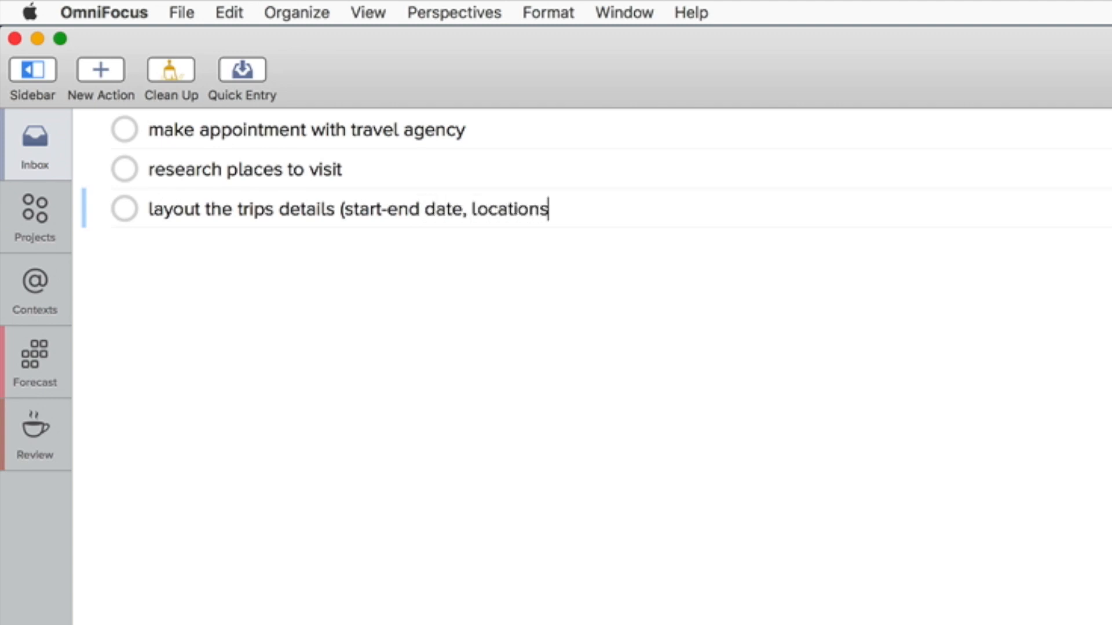
text(, events)
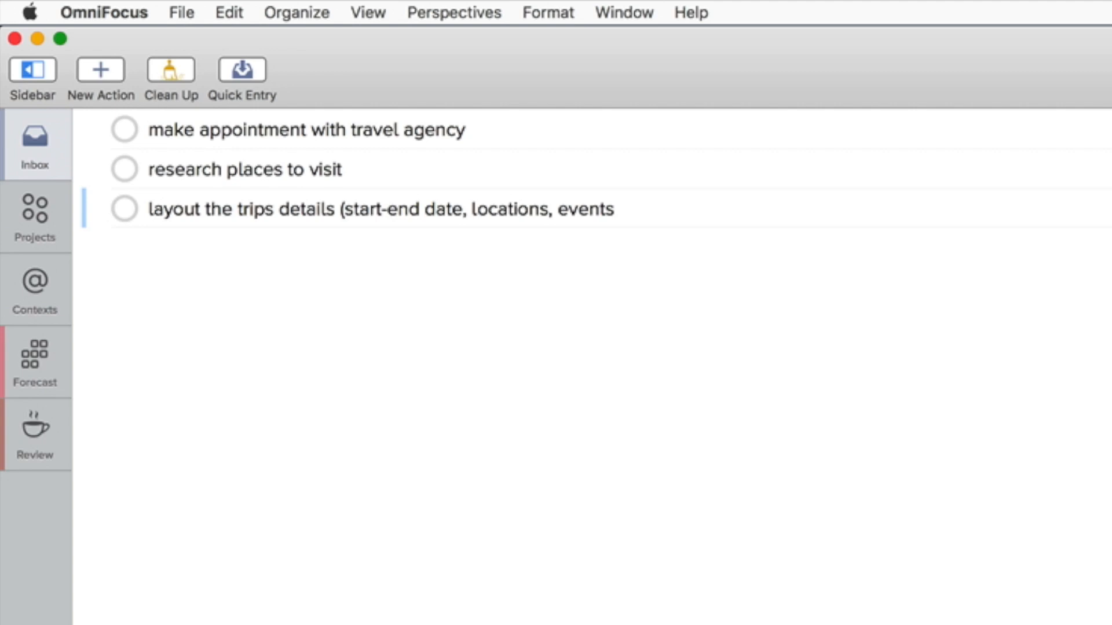
text(discuss)
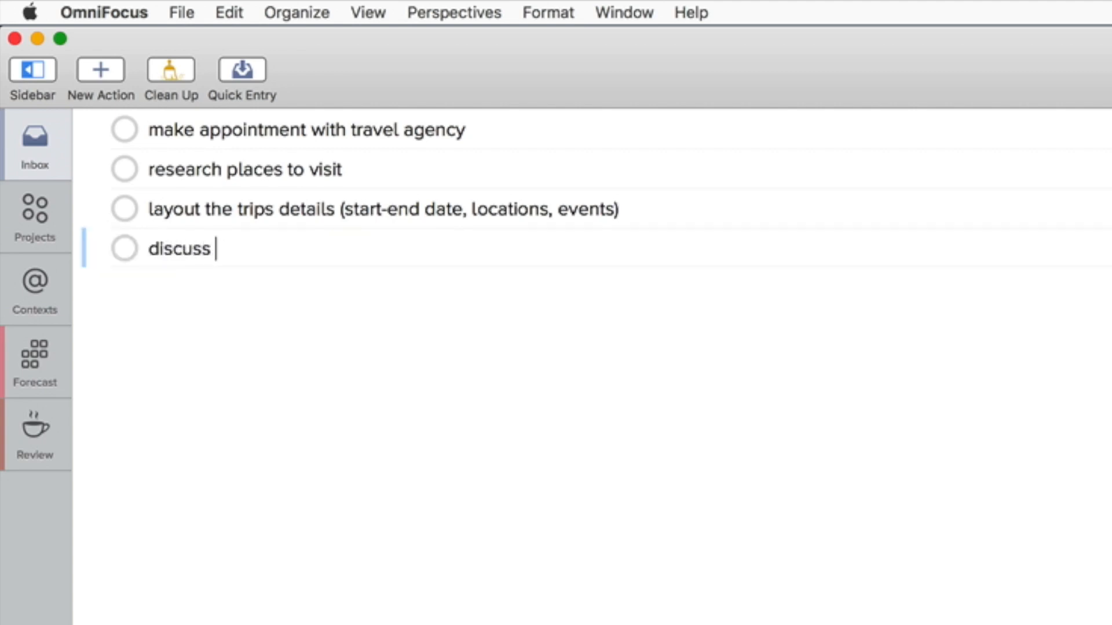
text(the details with gri)
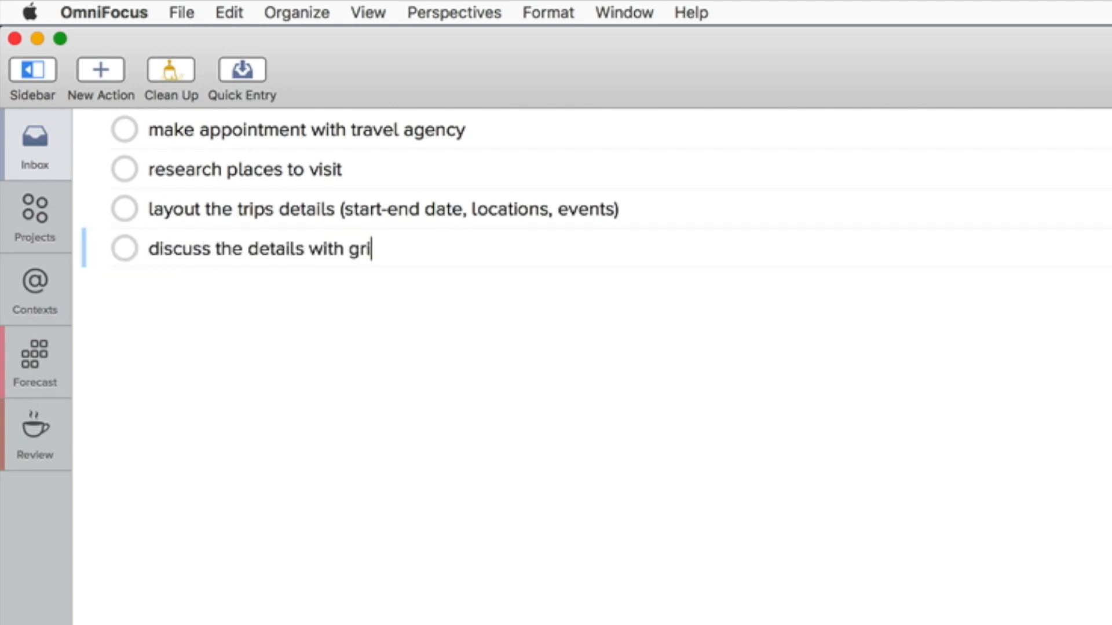
text(lfriend)
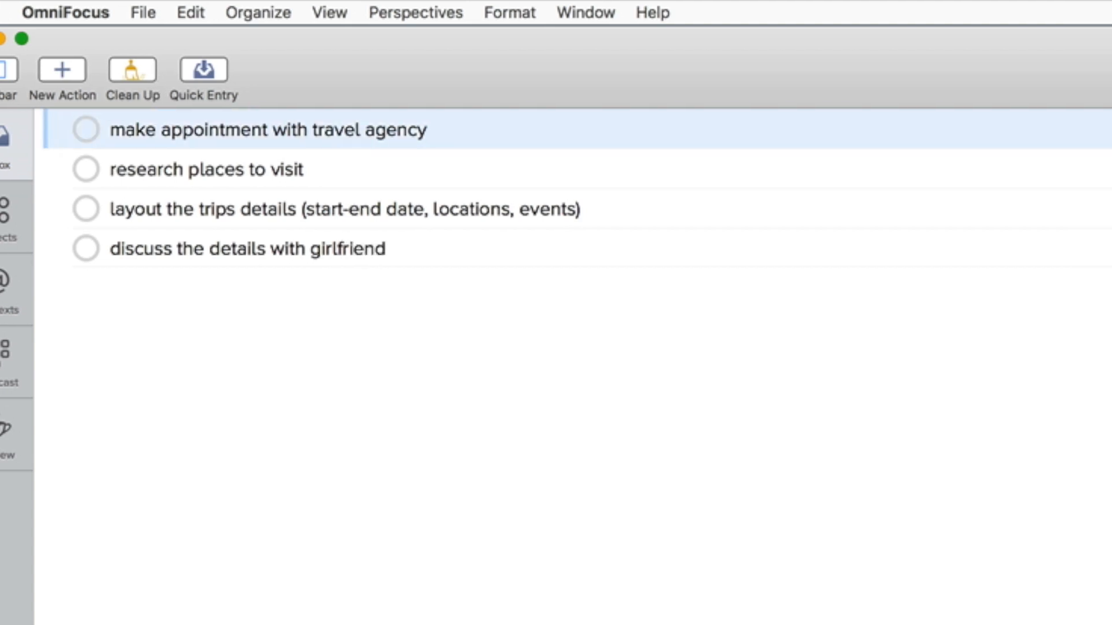
text(Plan trip to Mumbai)
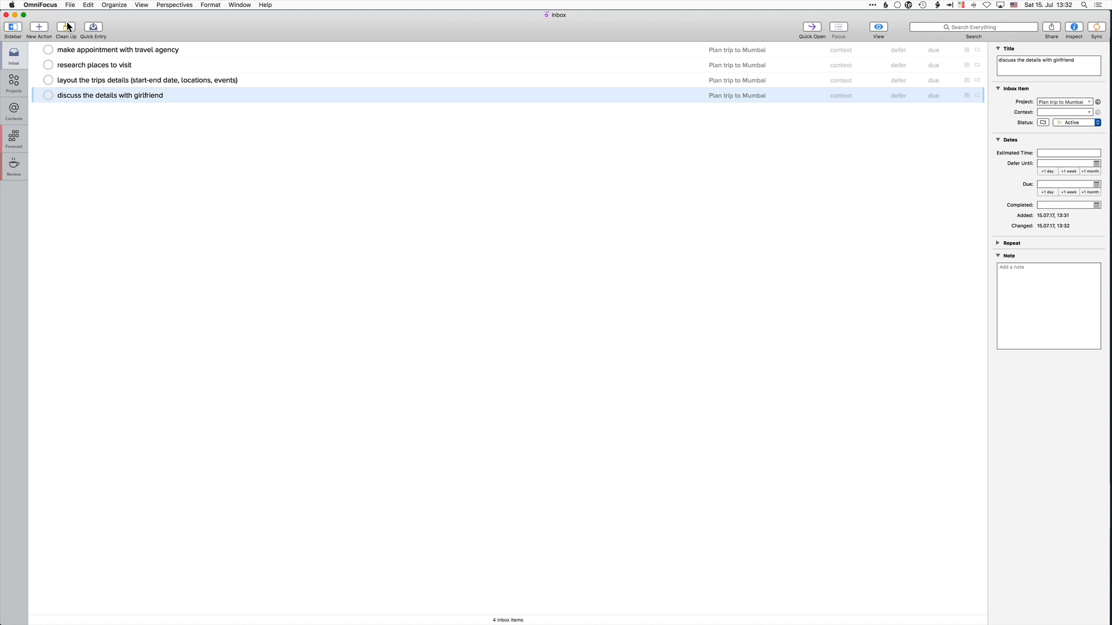
Clean up the inbox so the trip-planning actions file into their project.
click(65, 27)
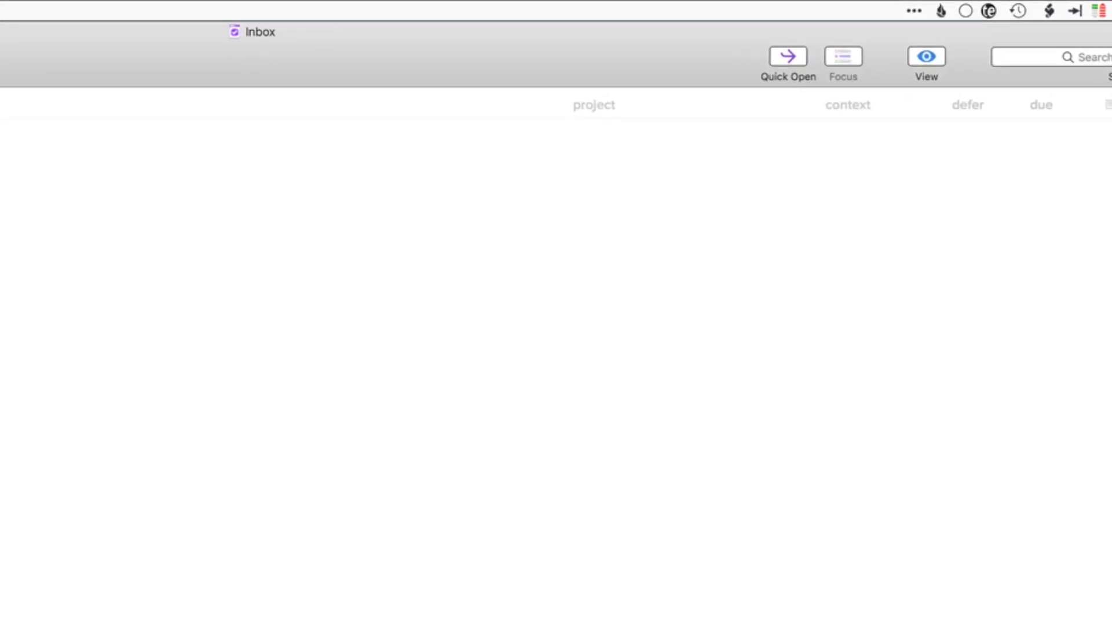
Assign the action to a new Demo: Track finances project and start another inbox action.
text(Demo: Track F)
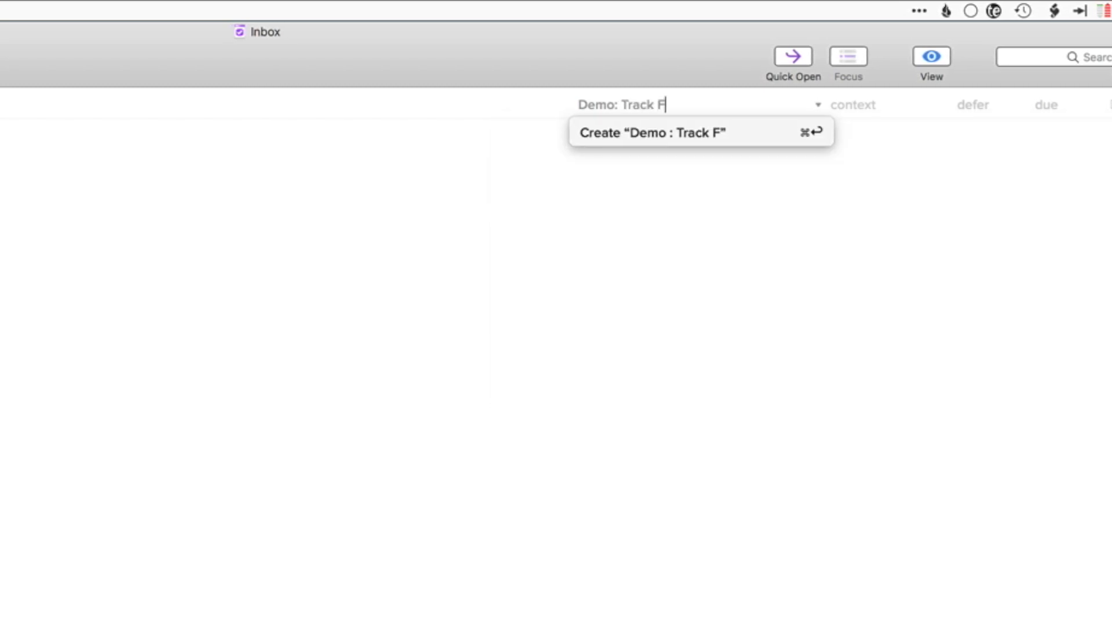
text(inances)
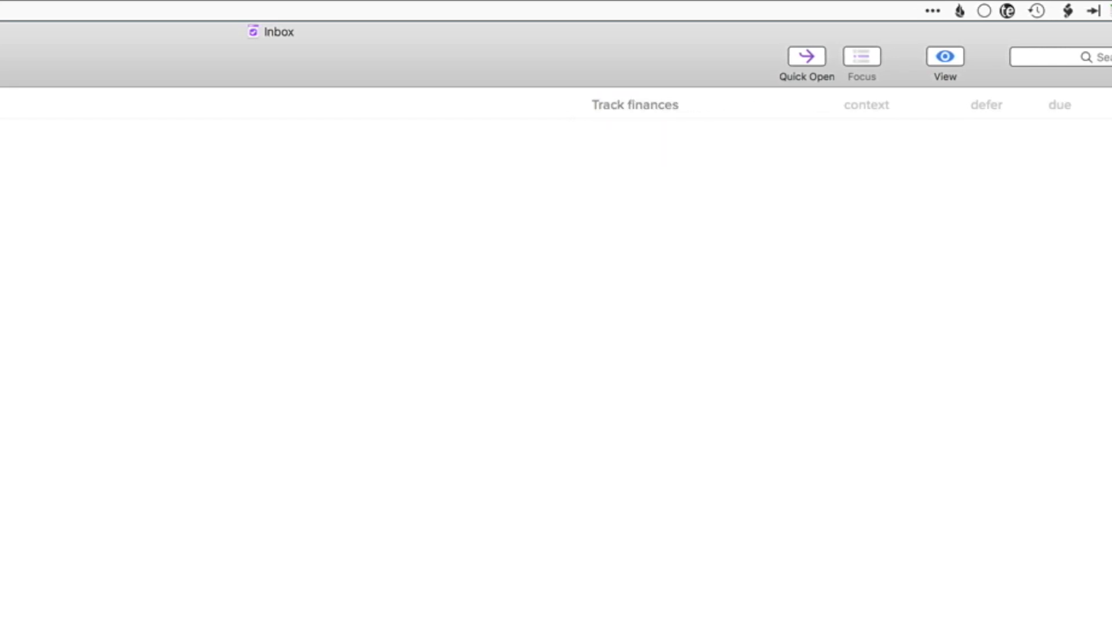
click(83, 57)
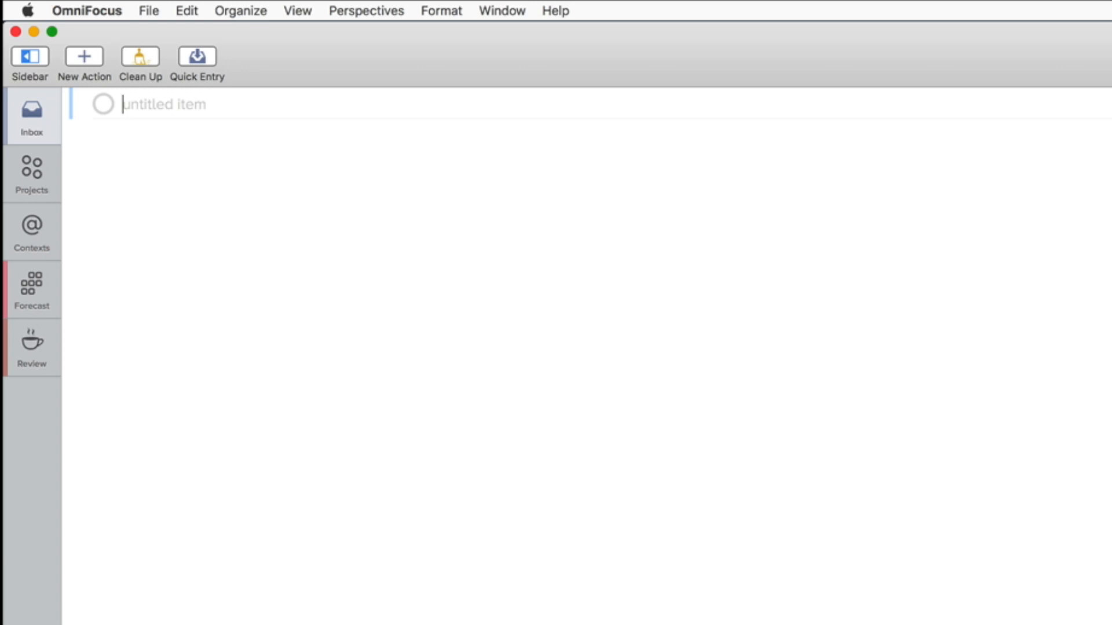
Enter 'create Excel expense overview' and 'research an app for expense tracking' actions.
text(creat)
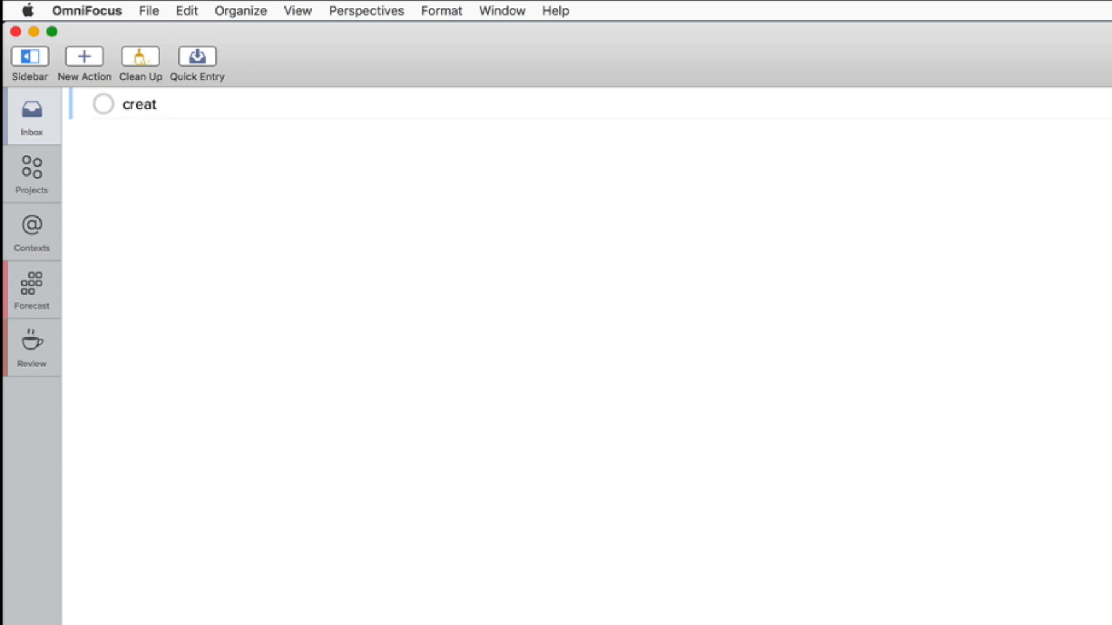
text(e)
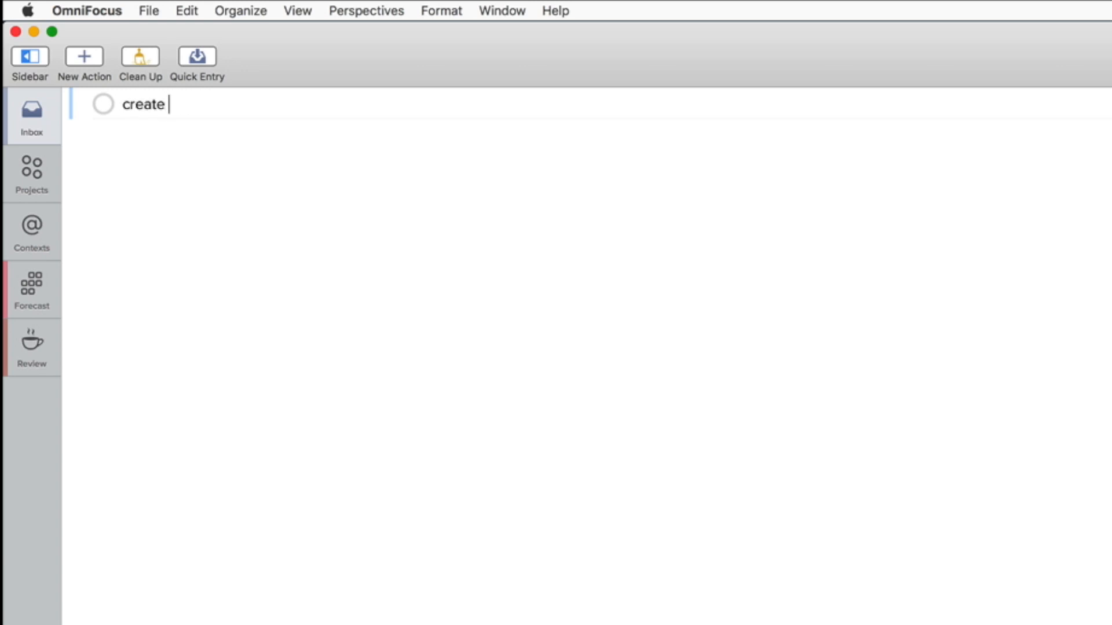
text(Excel sheet for o)
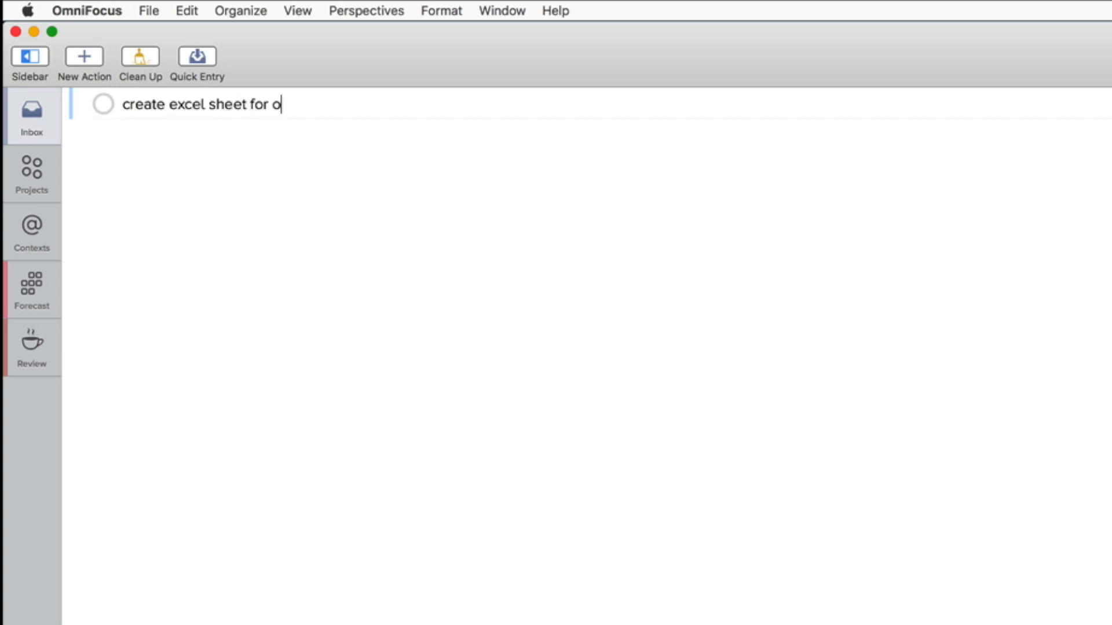
text(xpense overview)
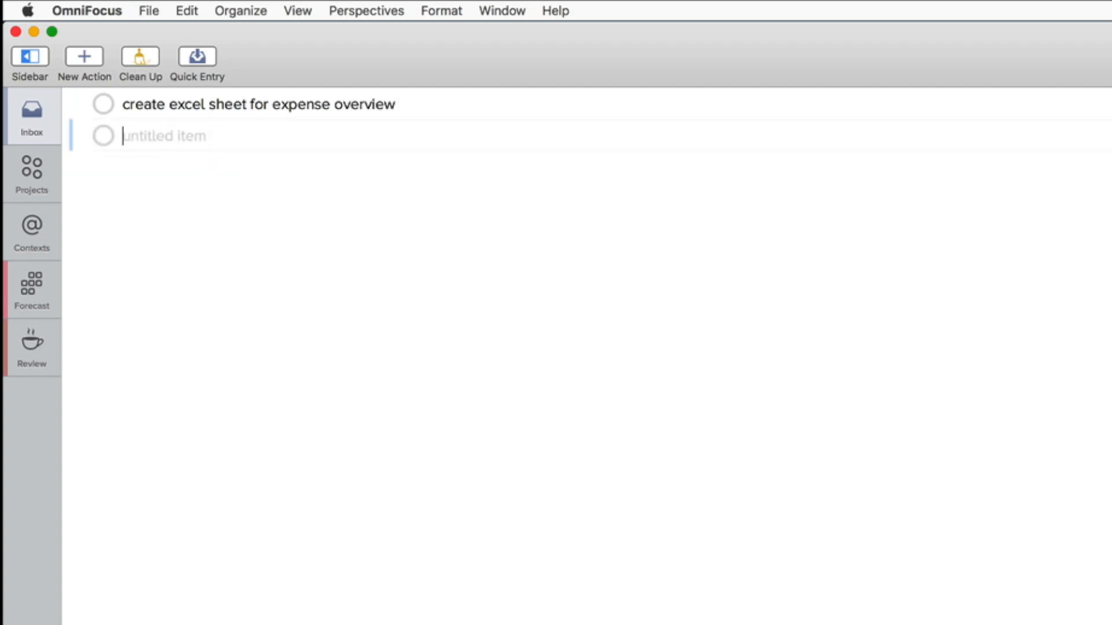
text(rea)
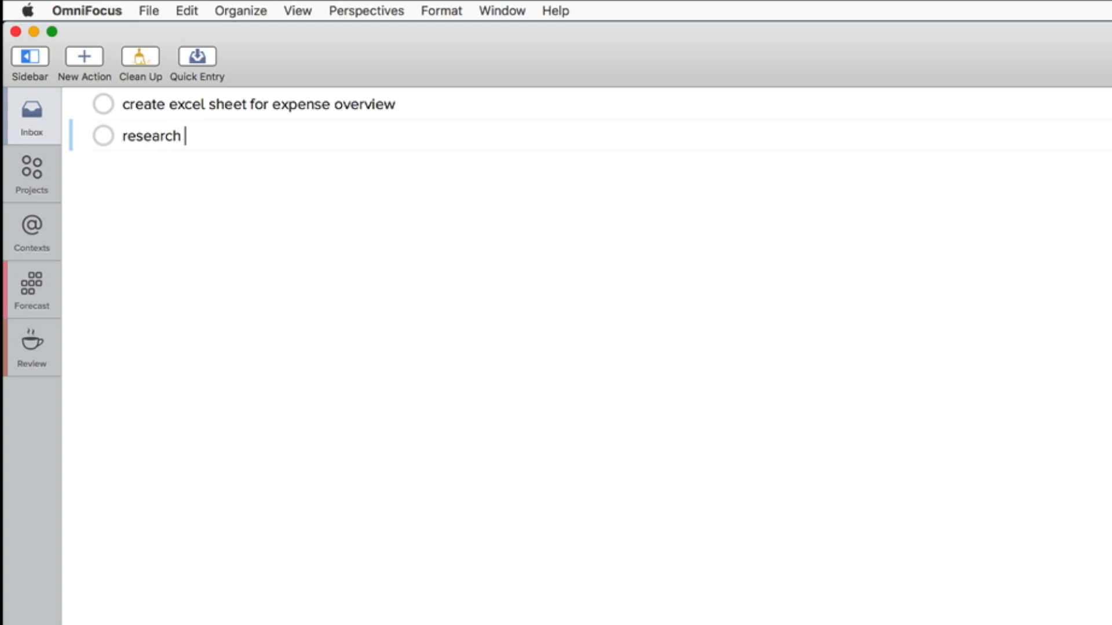
text(an app for)
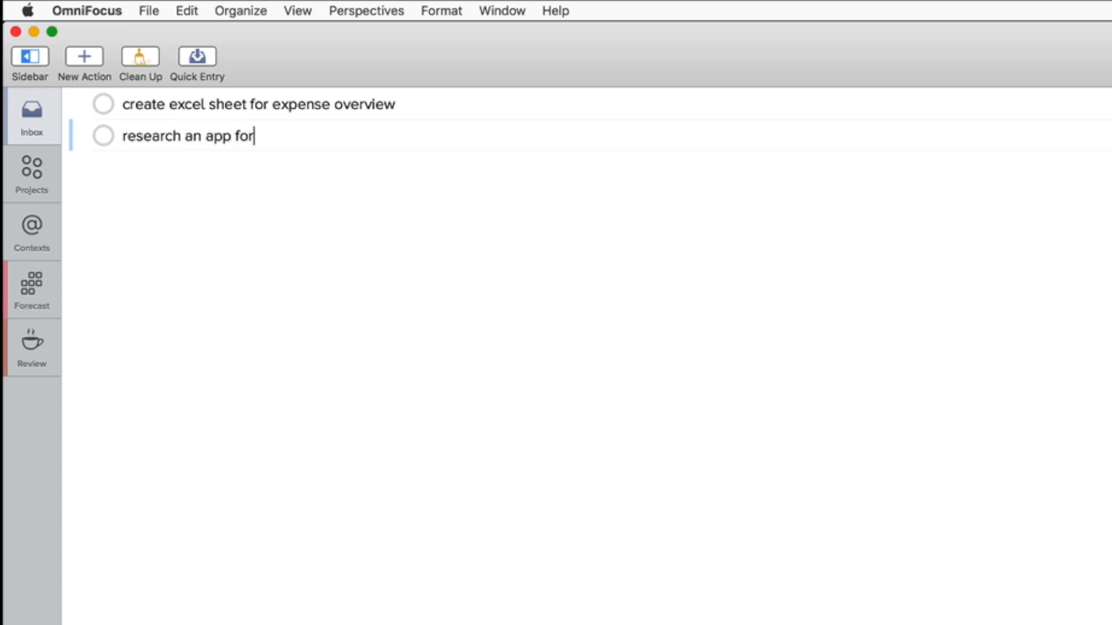
key(enter)
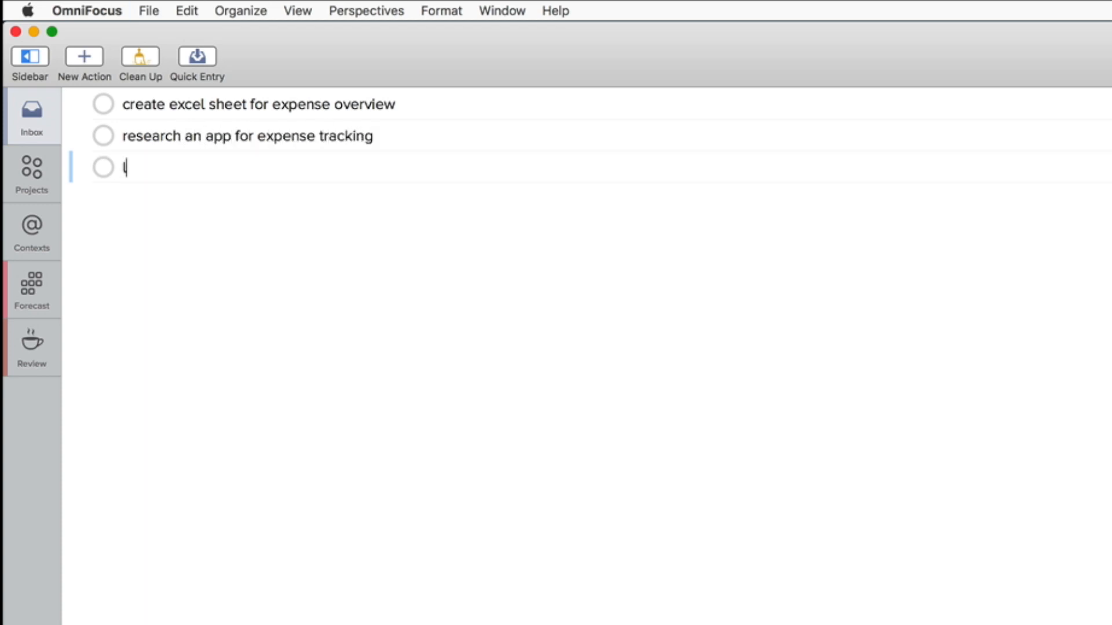
Enter 'looking into ways to automate tracking -> excel sheet', fixing a typo.
text(ooking in to)
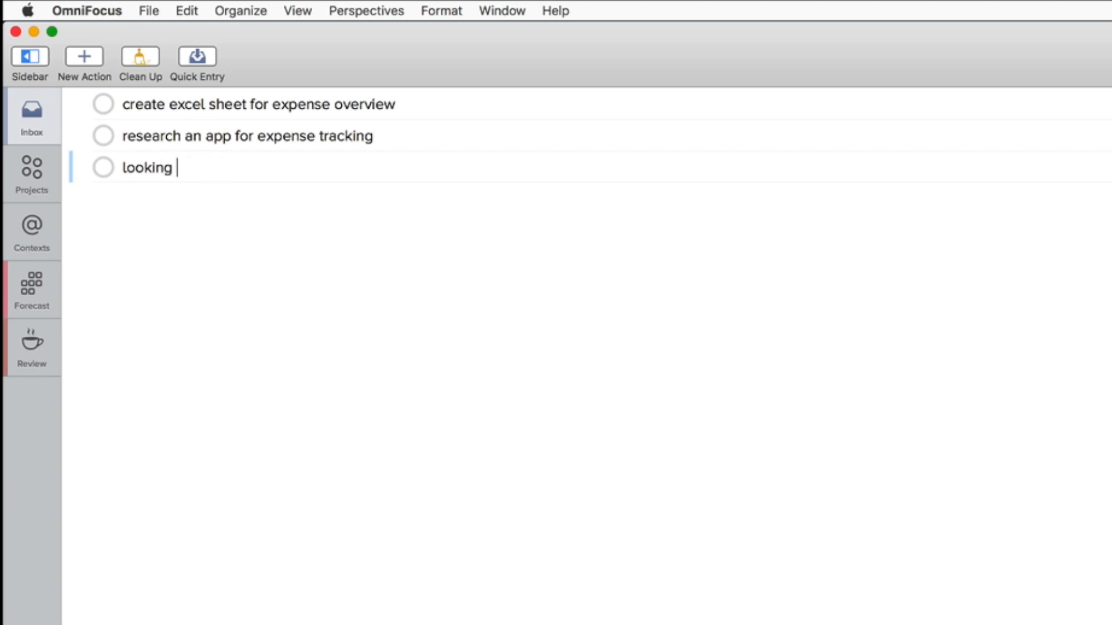
text(into ways to automatie t)
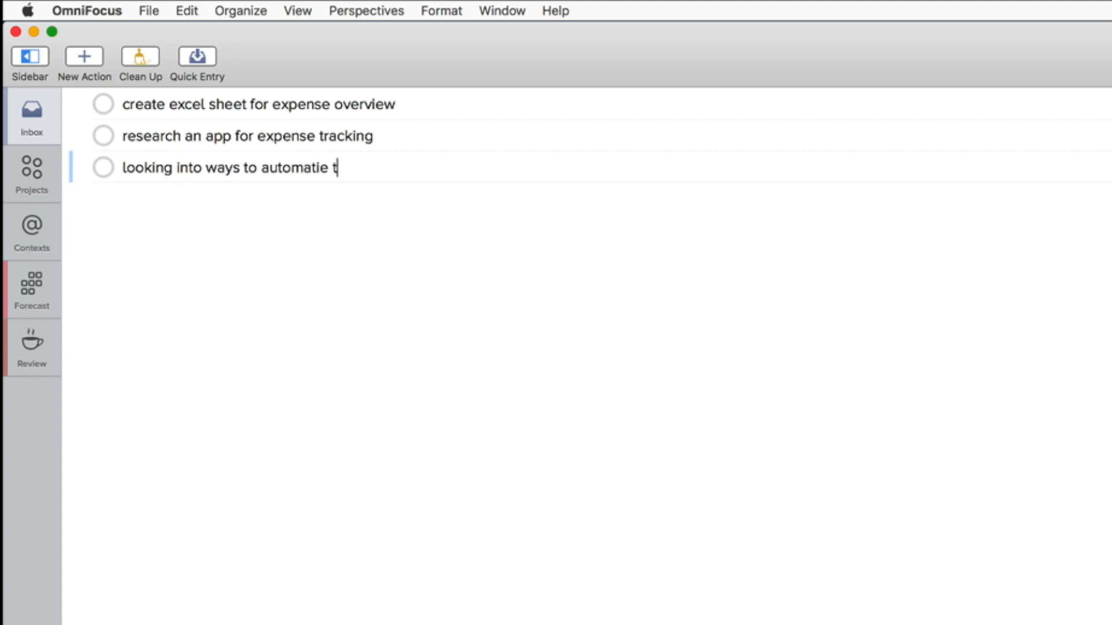
key(backspace)
text(racking)
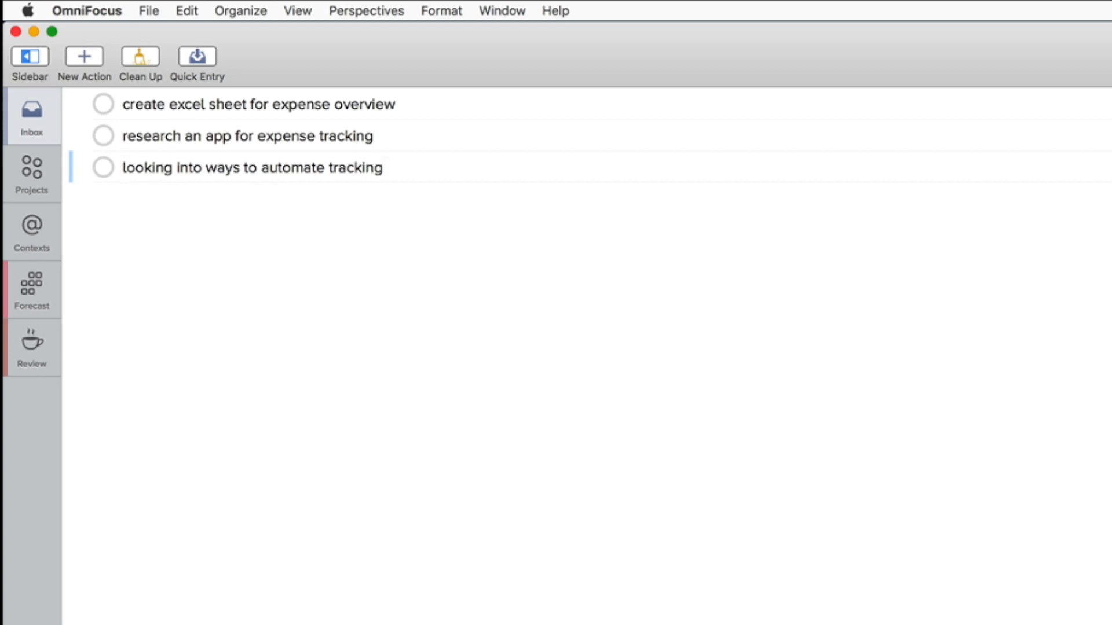
text(->ex)
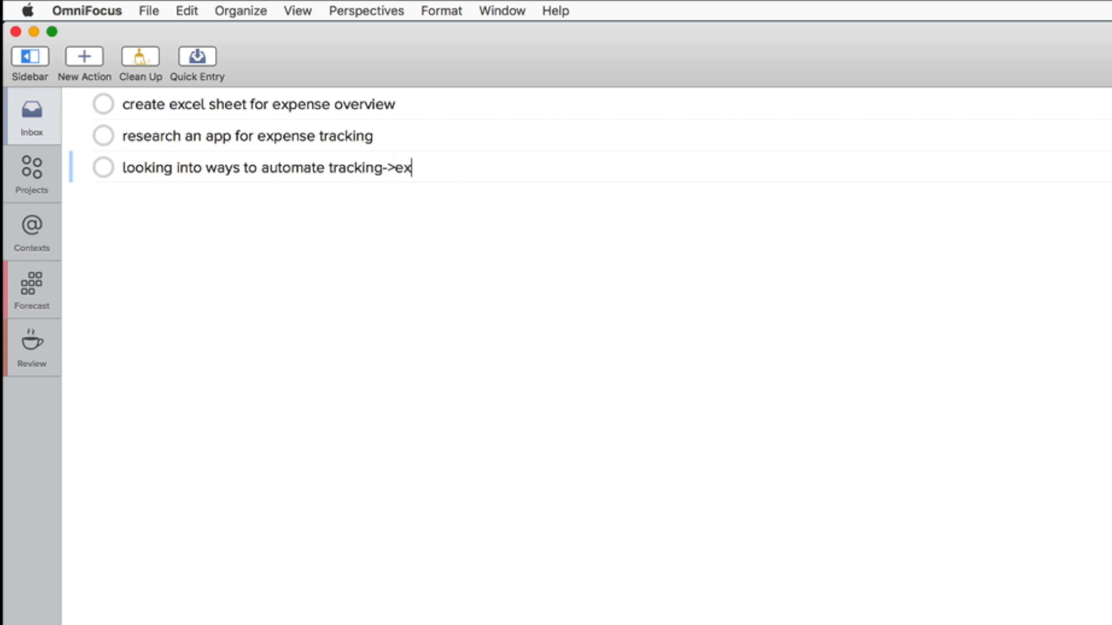
text(cel sheet)
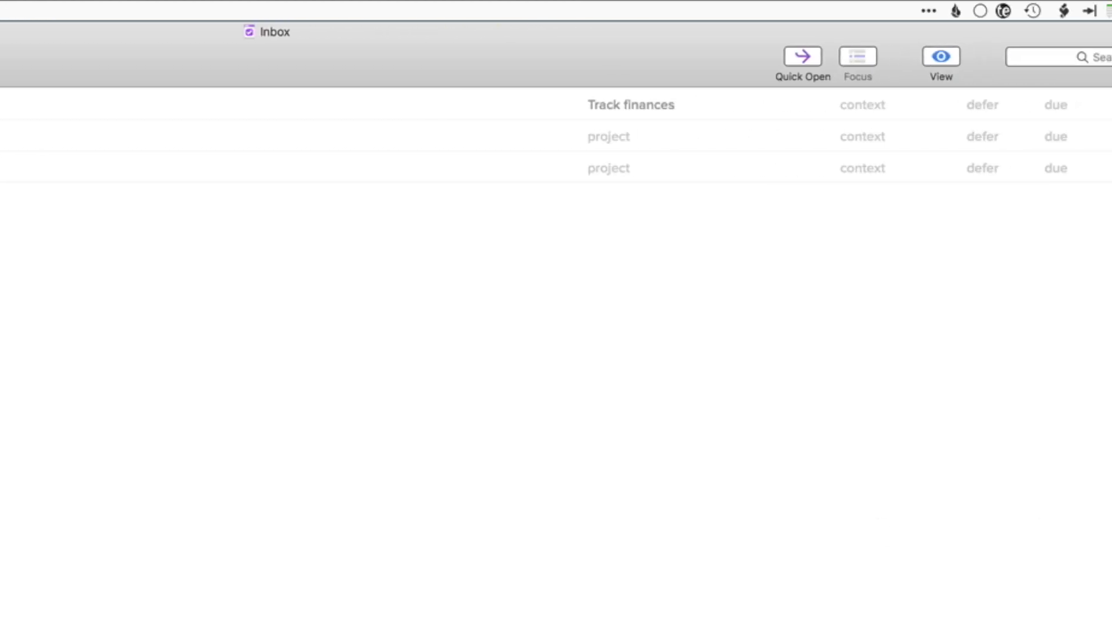
Copy the Track finances project onto the second and third expense actions.
double_click(630, 105)
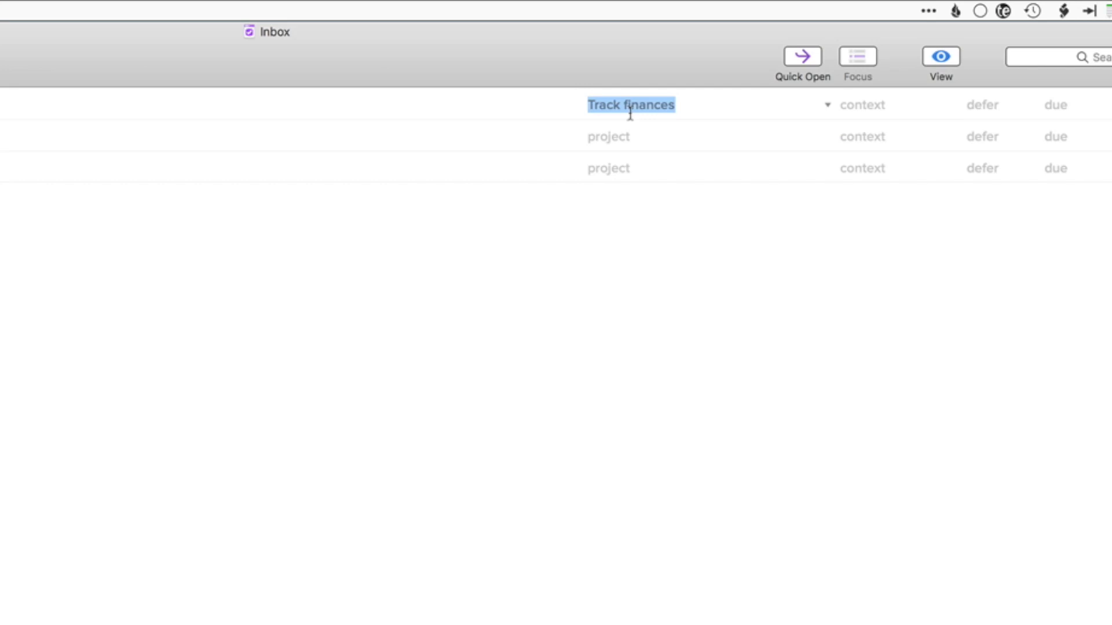
click(608, 168)
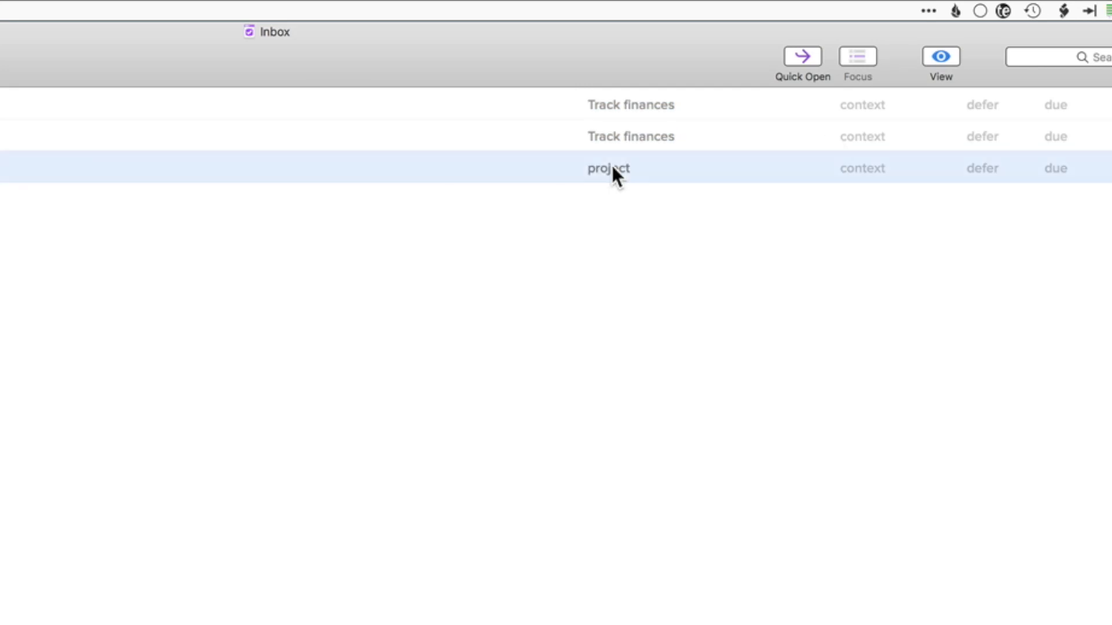
double_click(608, 168)
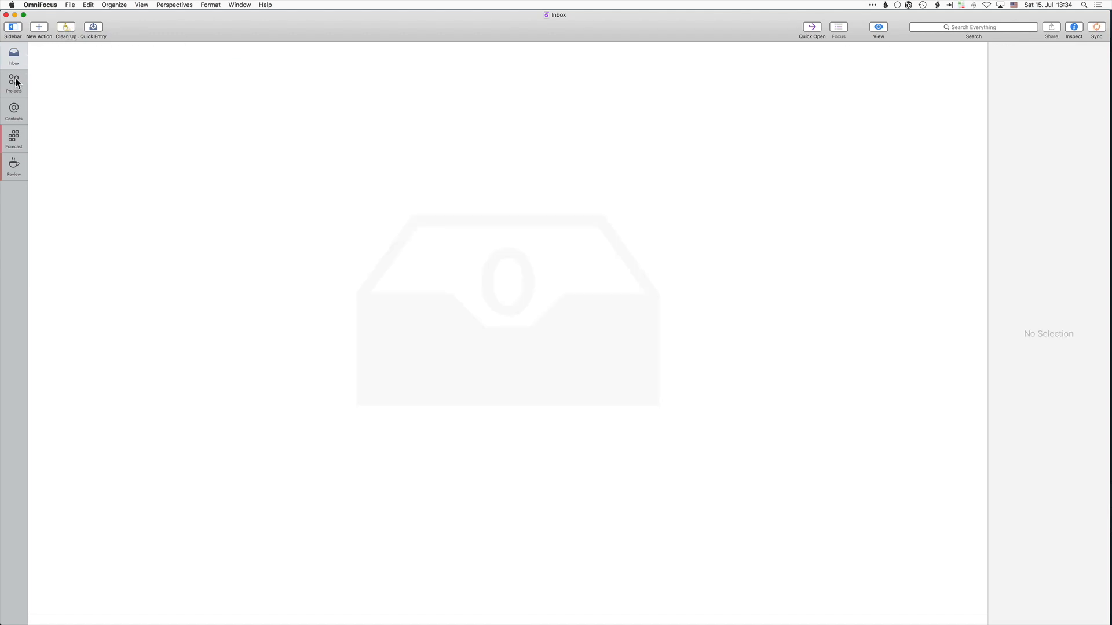
In Projects view, append '-nextAction' to research places, create excel sheet and the video project's first action.
click(14, 81)
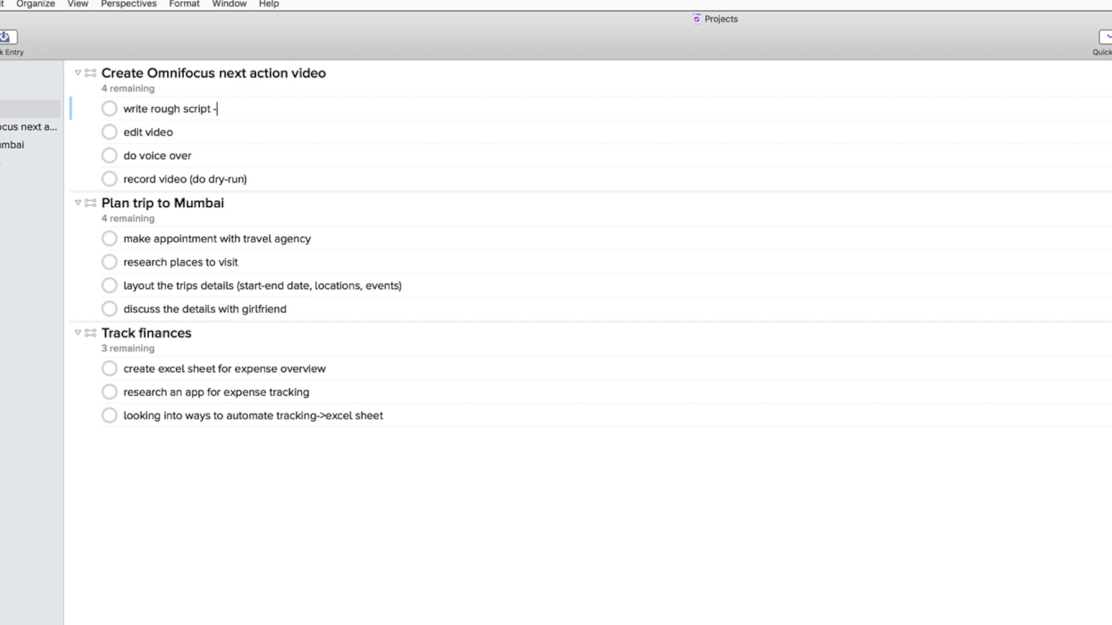
text(nextAction)
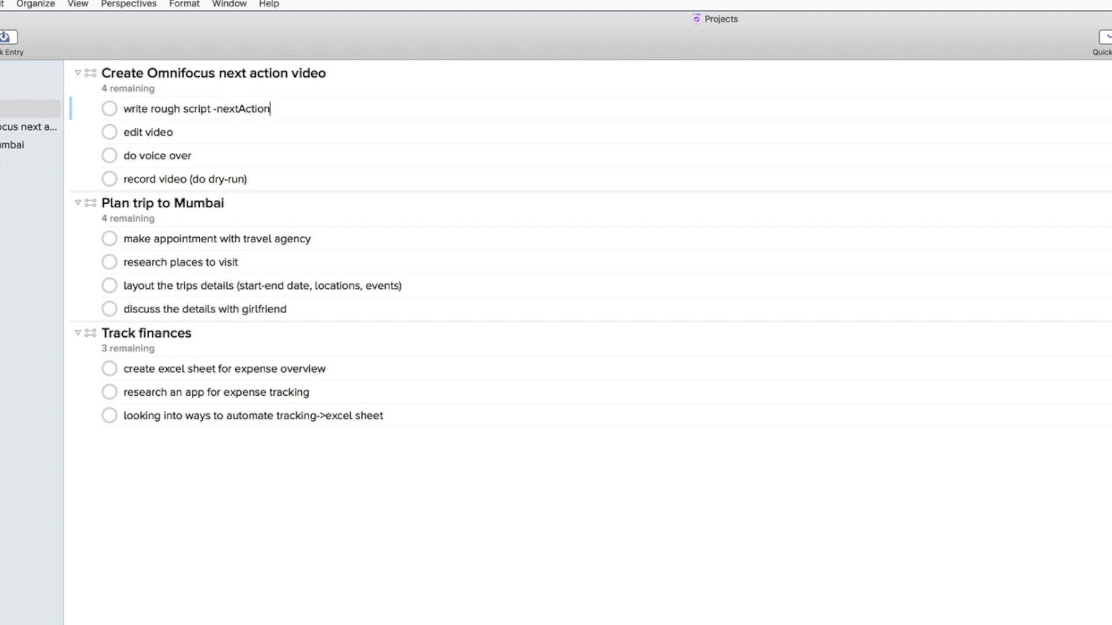
double_click(241, 109)
text( -nextAction)
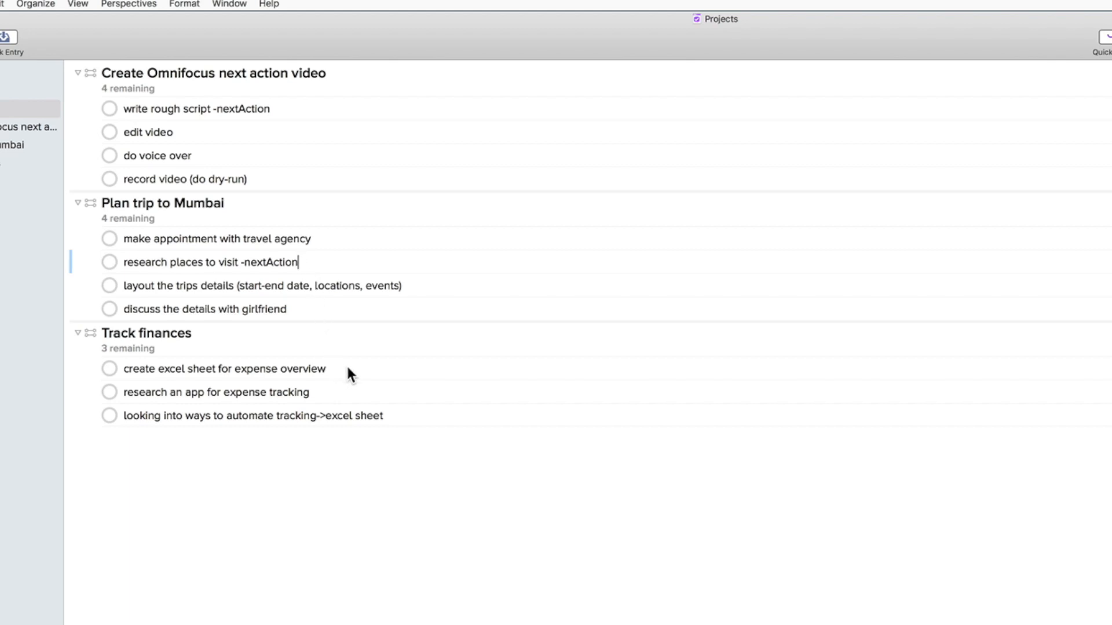
click(222, 369)
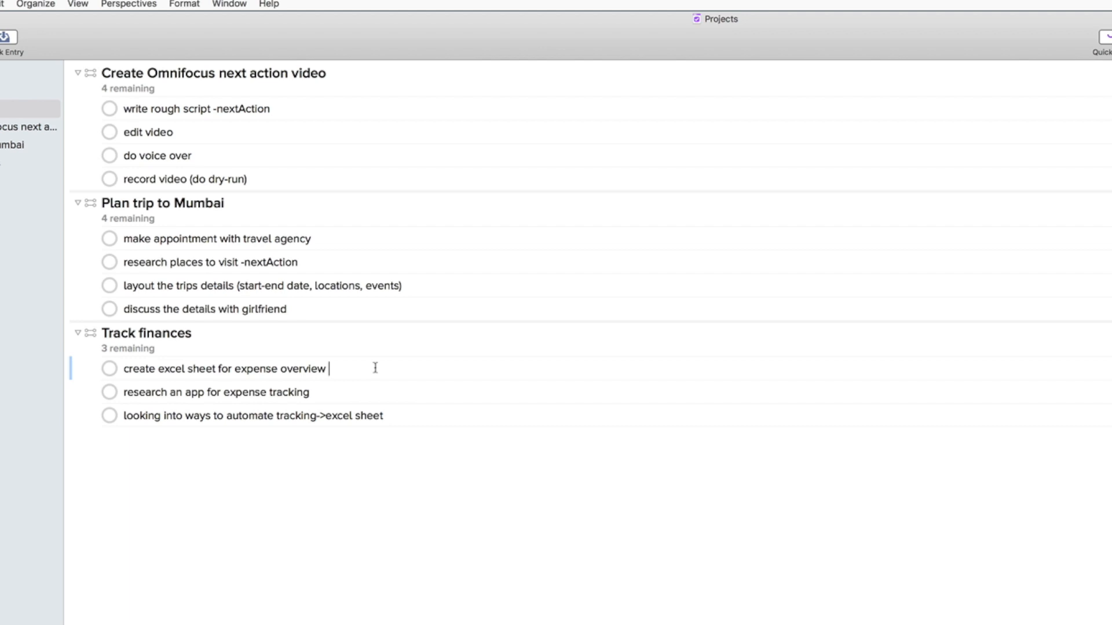
text(-nextAction)
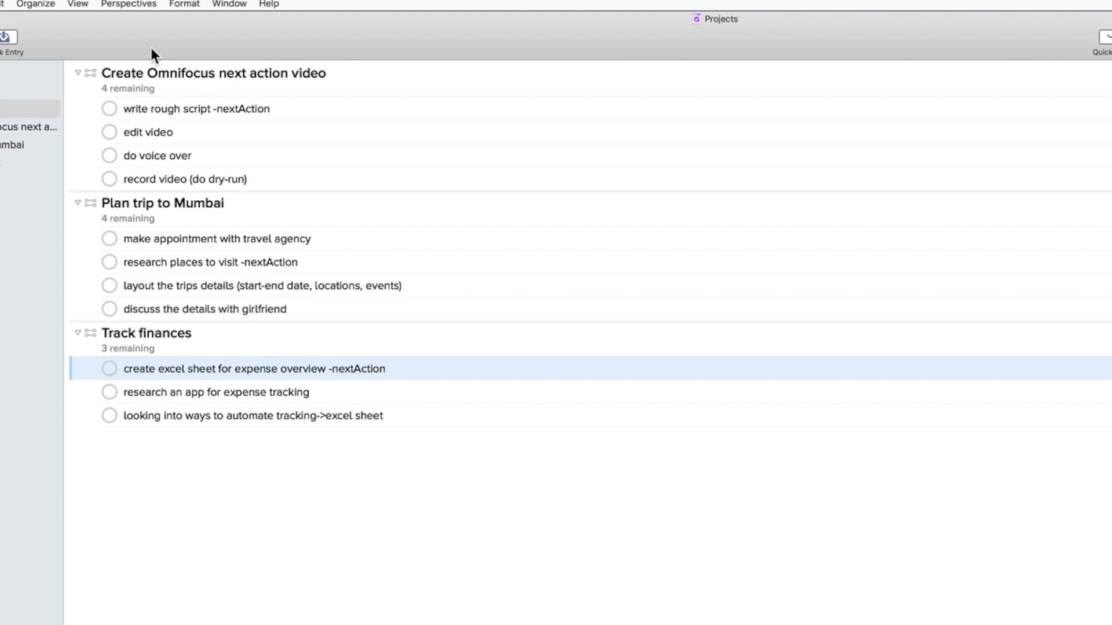
Add a new perspective in the Perspectives editor named 'Next Action List - Demo'.
click(128, 4)
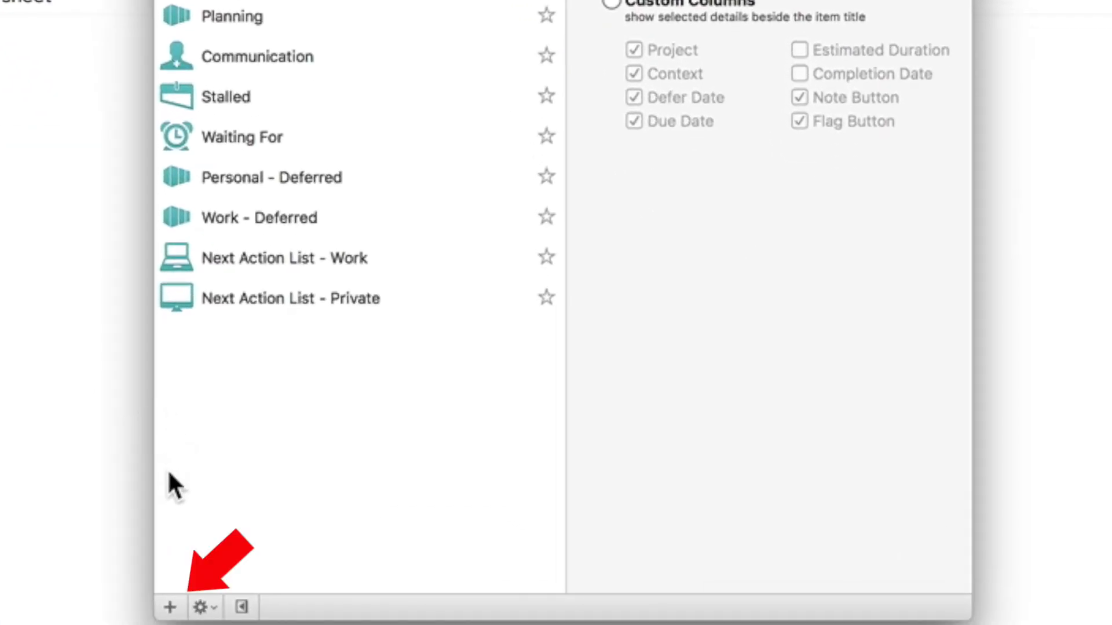
click(170, 607)
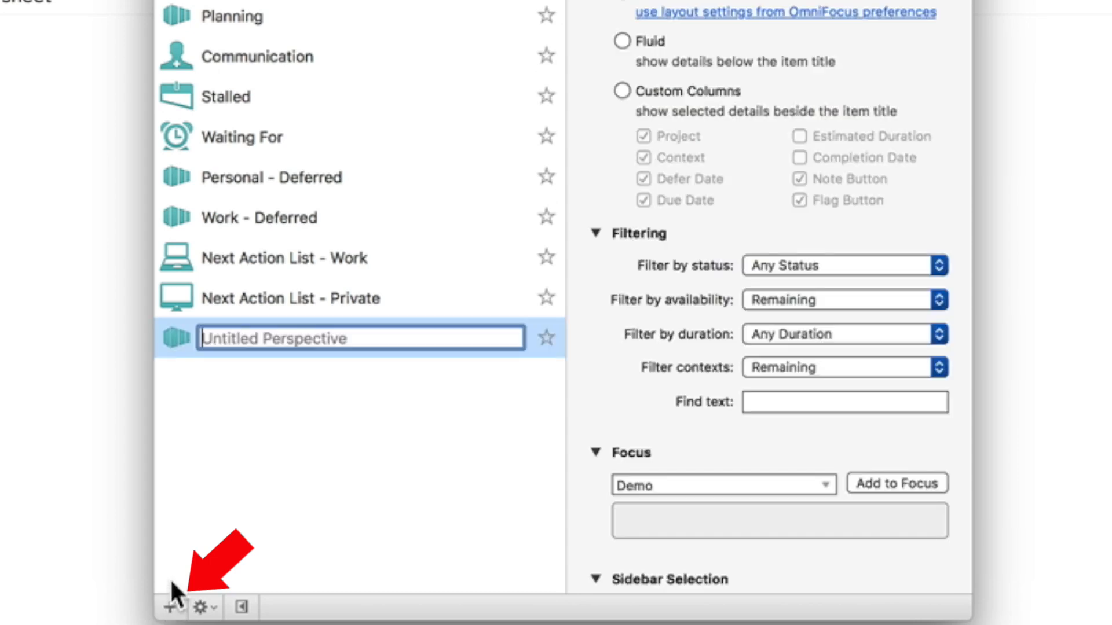
text(Next Action List)
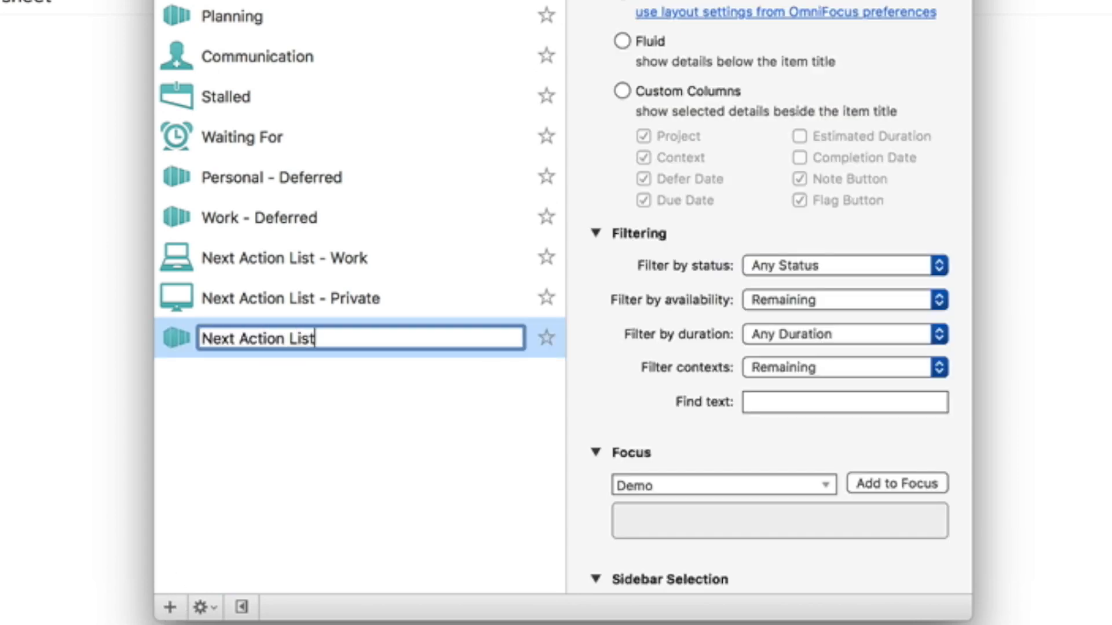
text(- Demo)
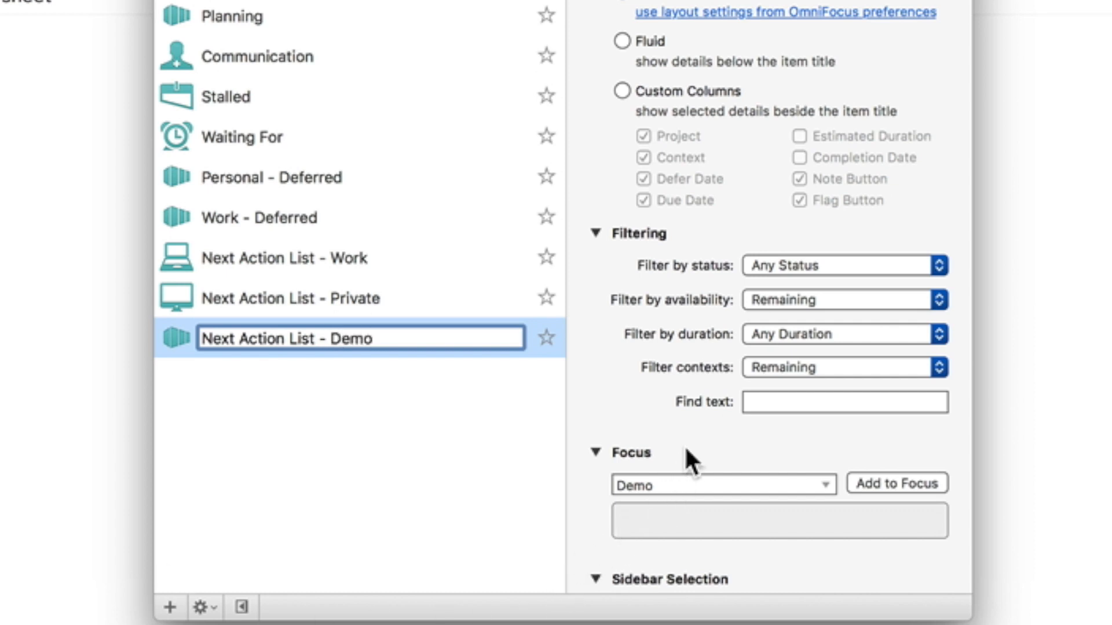
mouse_move(709, 454)
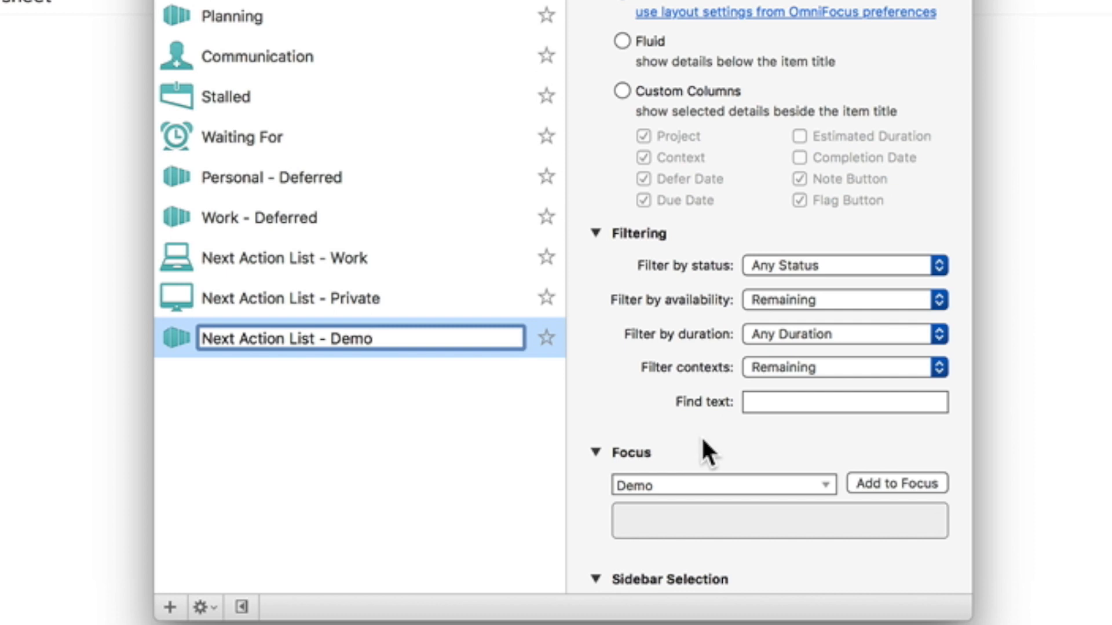
mouse_move(737, 468)
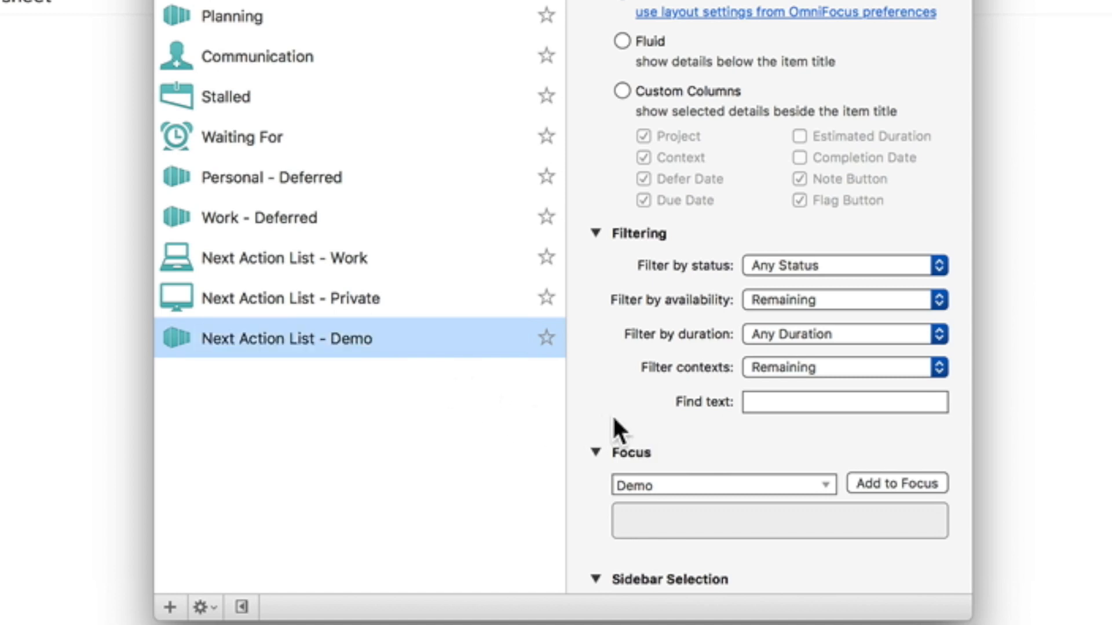
mouse_move(624, 432)
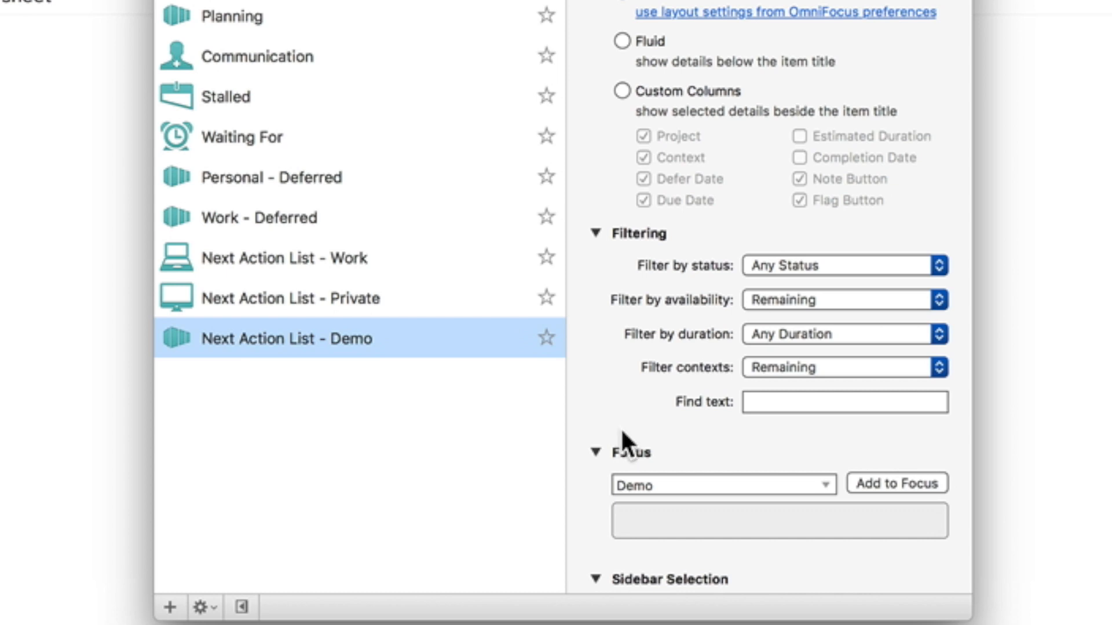
mouse_move(627, 440)
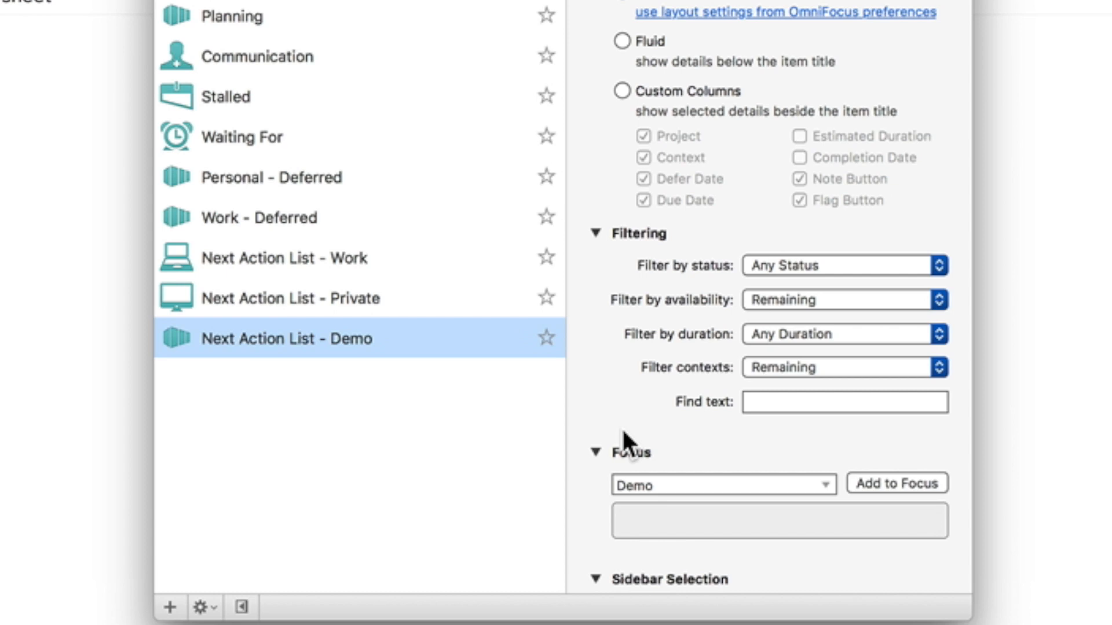
mouse_move(629, 451)
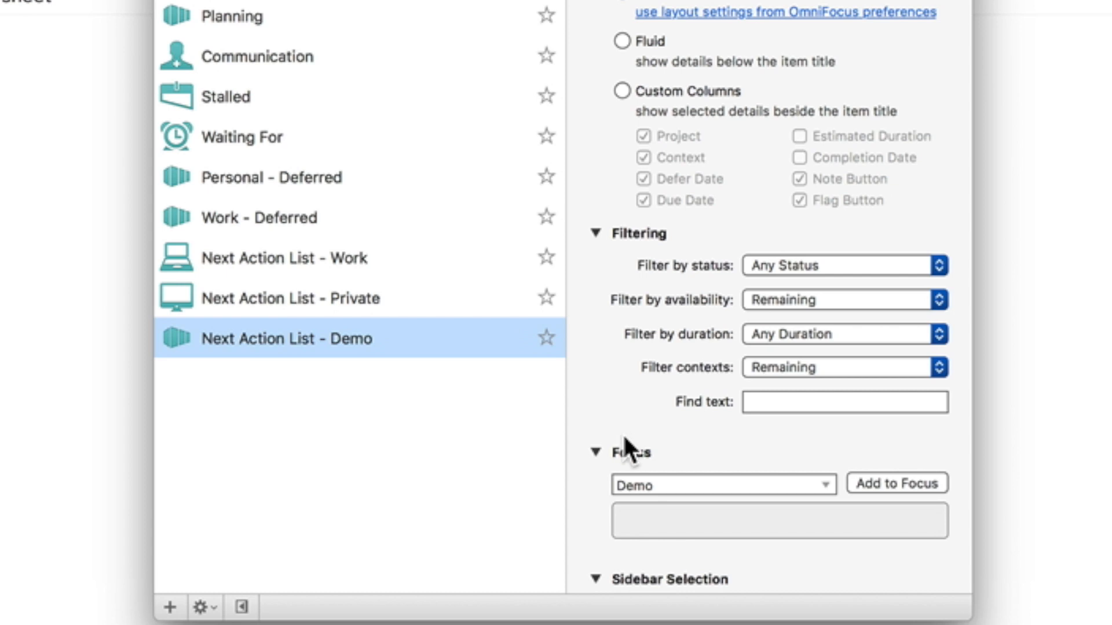
mouse_move(630, 444)
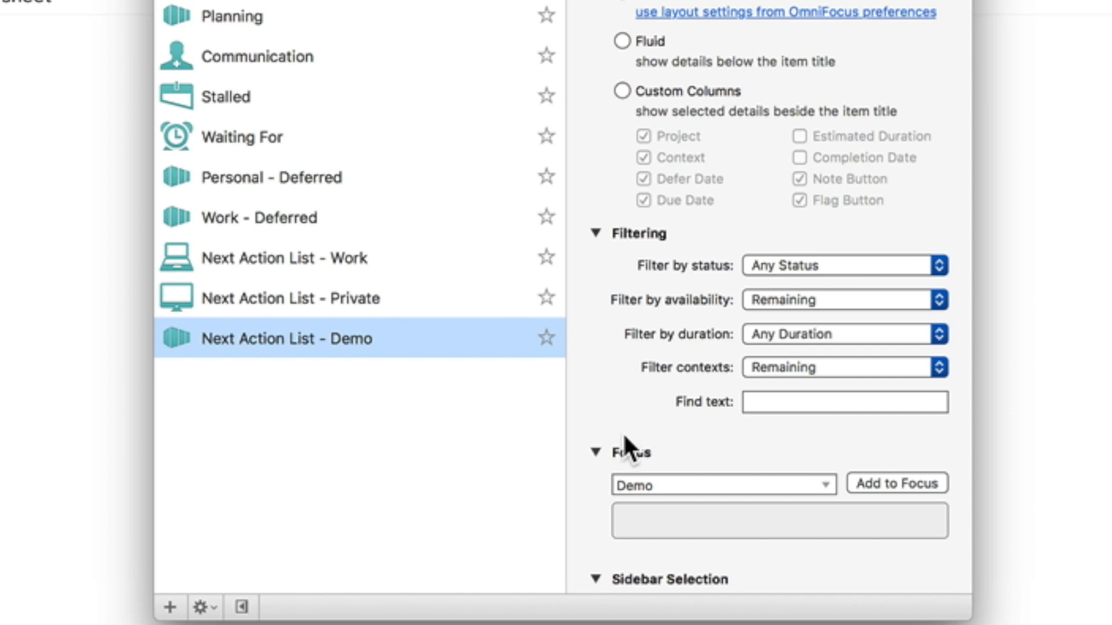
mouse_move(615, 443)
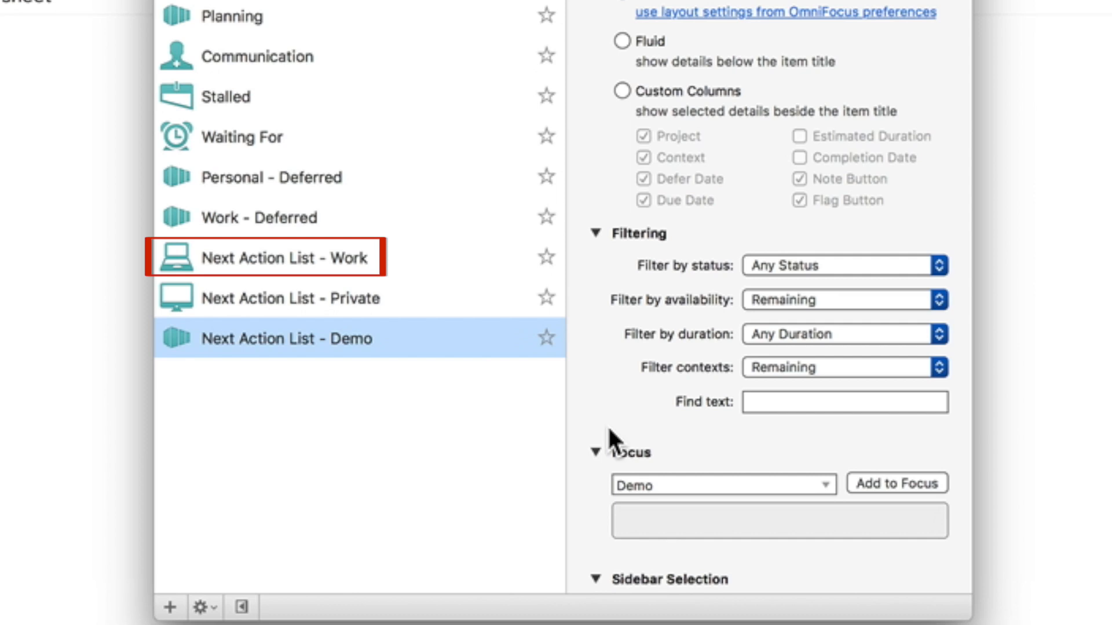
click(287, 298)
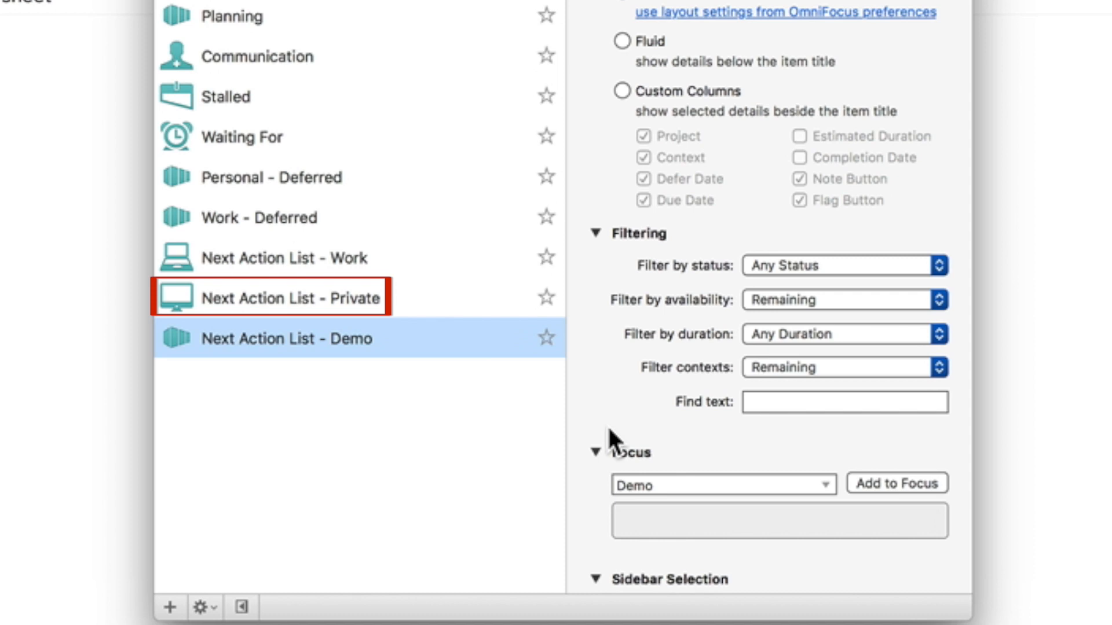
click(287, 298)
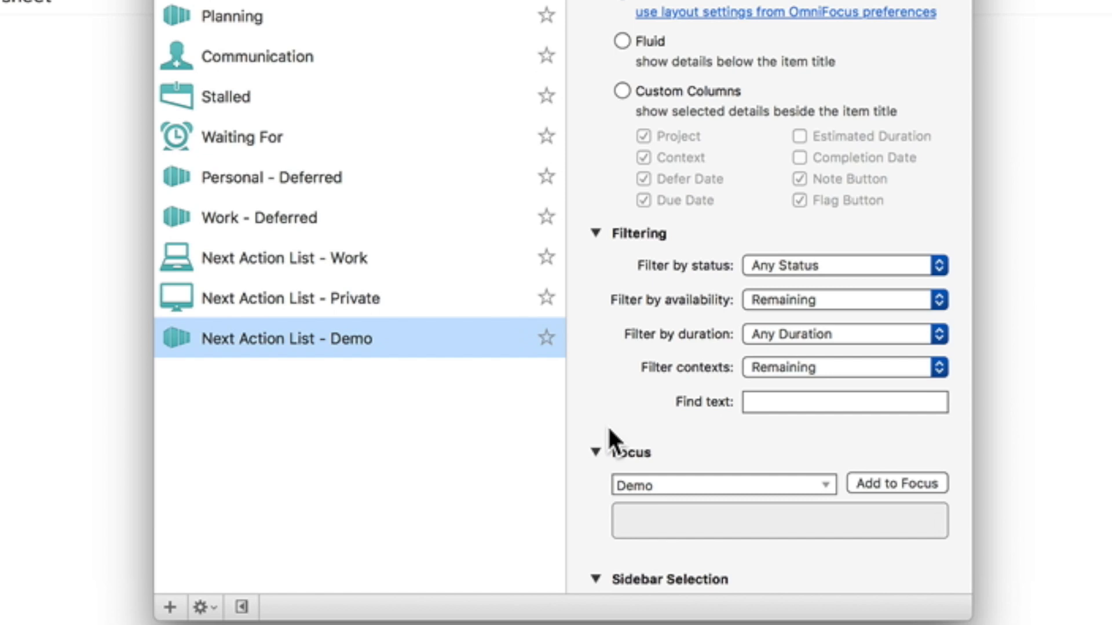
mouse_move(899, 494)
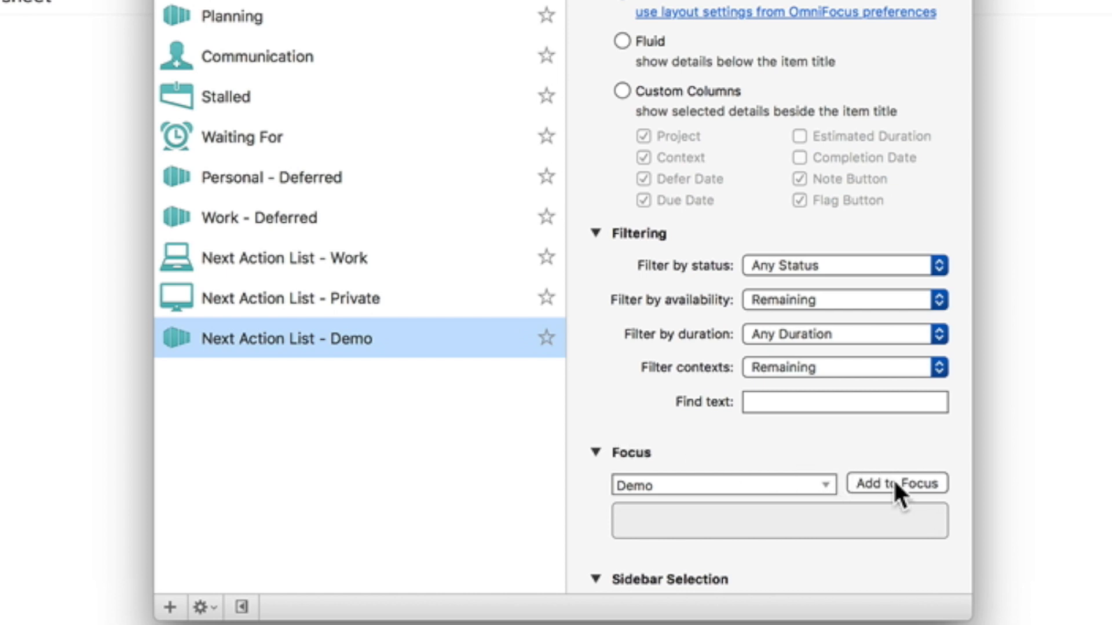
Add Demo to the perspective's focus and select 'Use project hierarchy'.
click(897, 483)
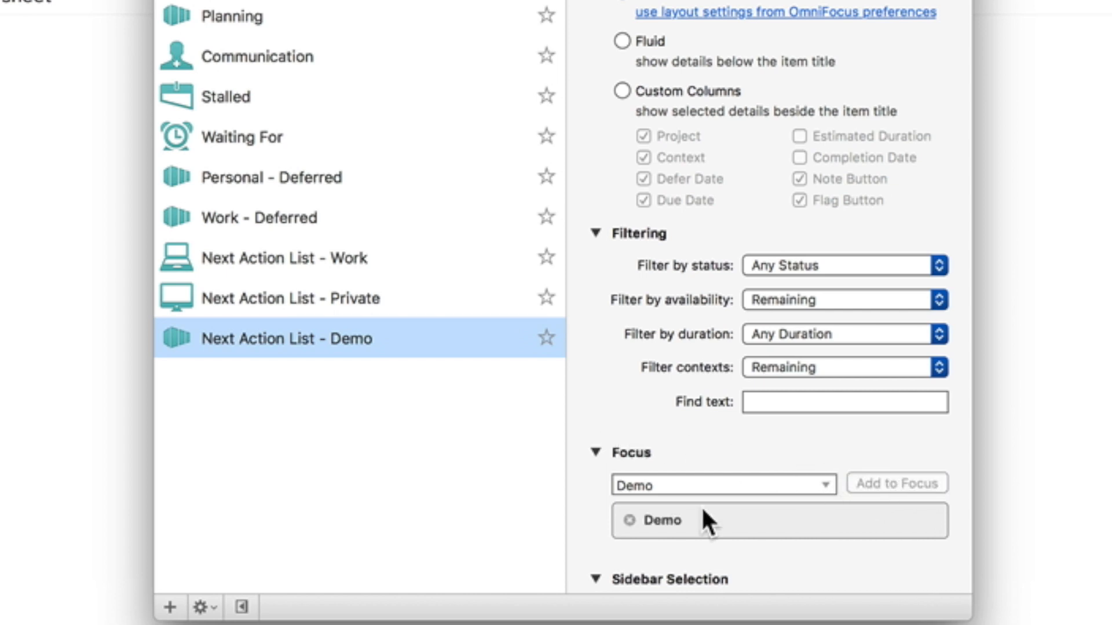
scroll(down, 3)
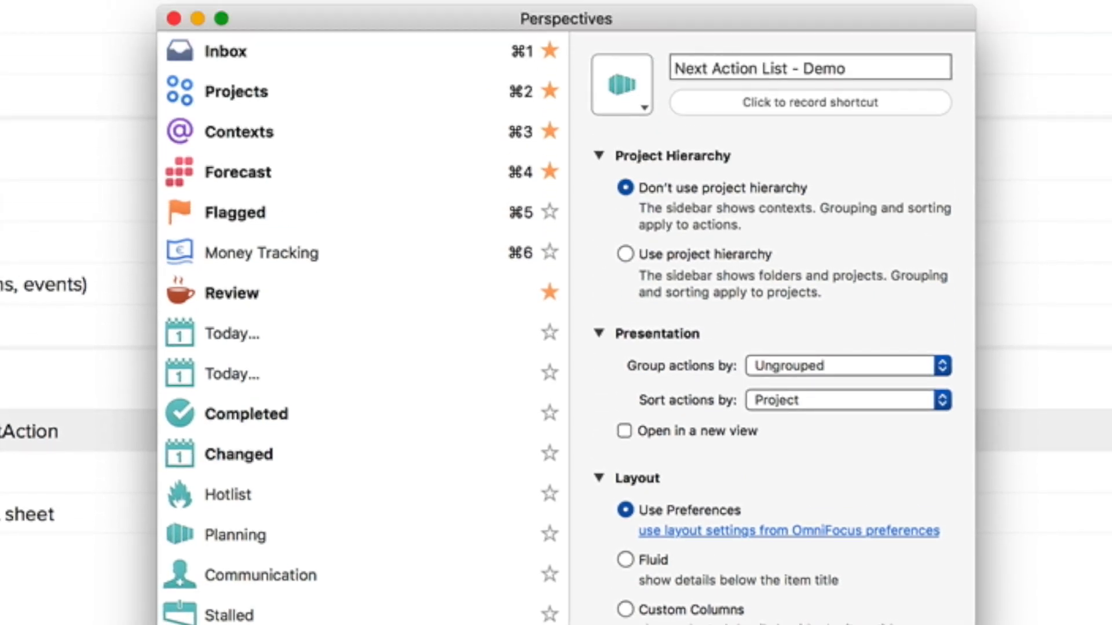
mouse_move(677, 280)
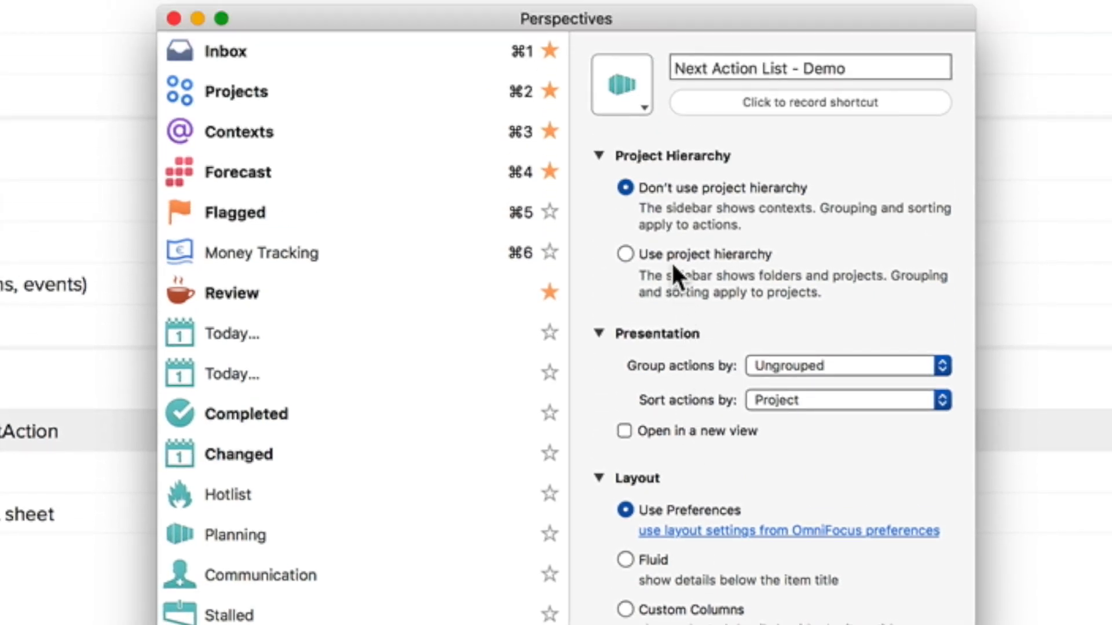
click(624, 253)
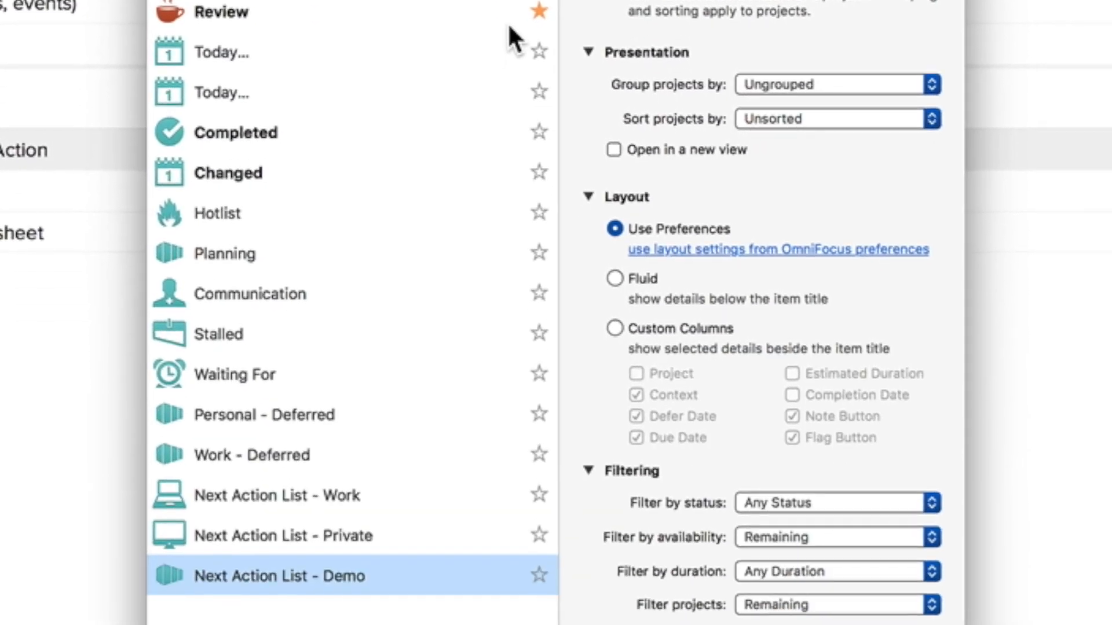
Filter the perspective by the text '-nextAction' and star Next Action List - Demo as a favourite.
scroll(down, 3)
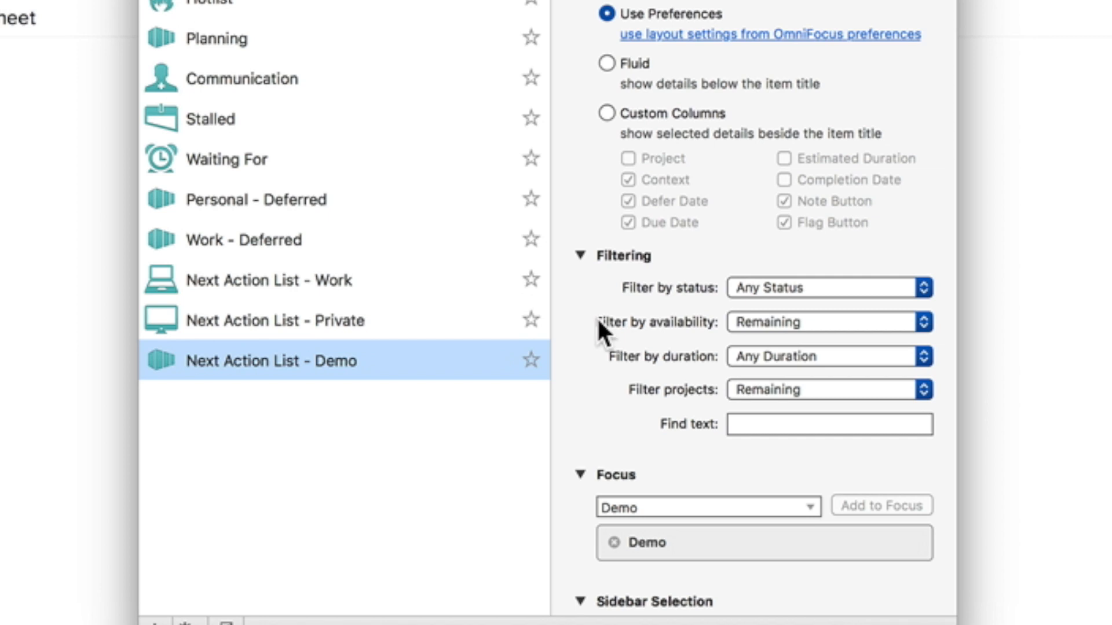
mouse_move(599, 333)
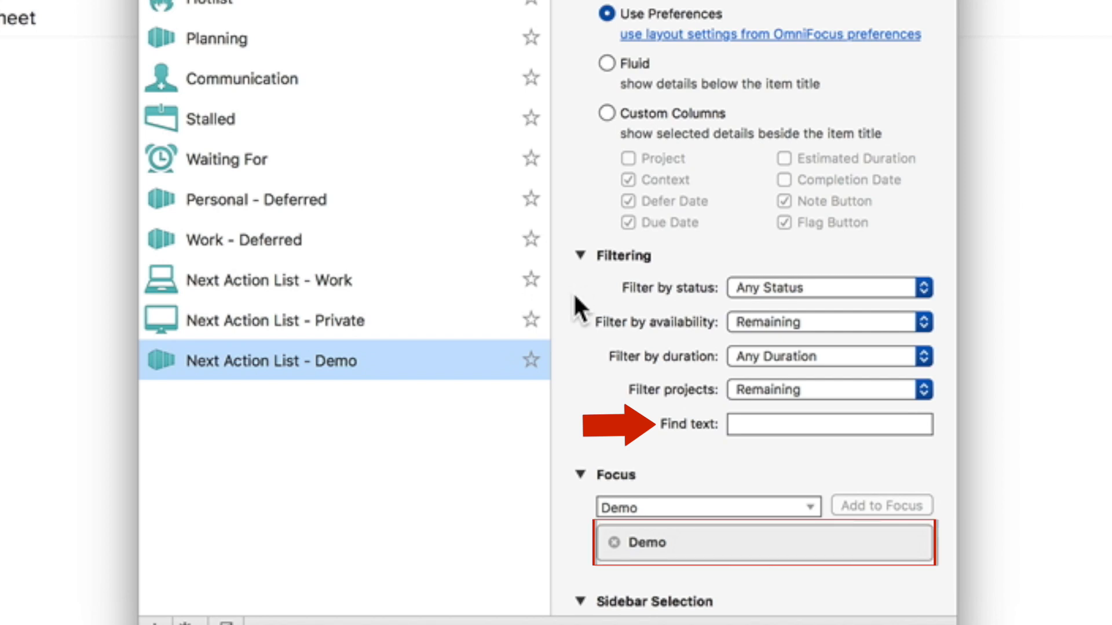
mouse_move(574, 315)
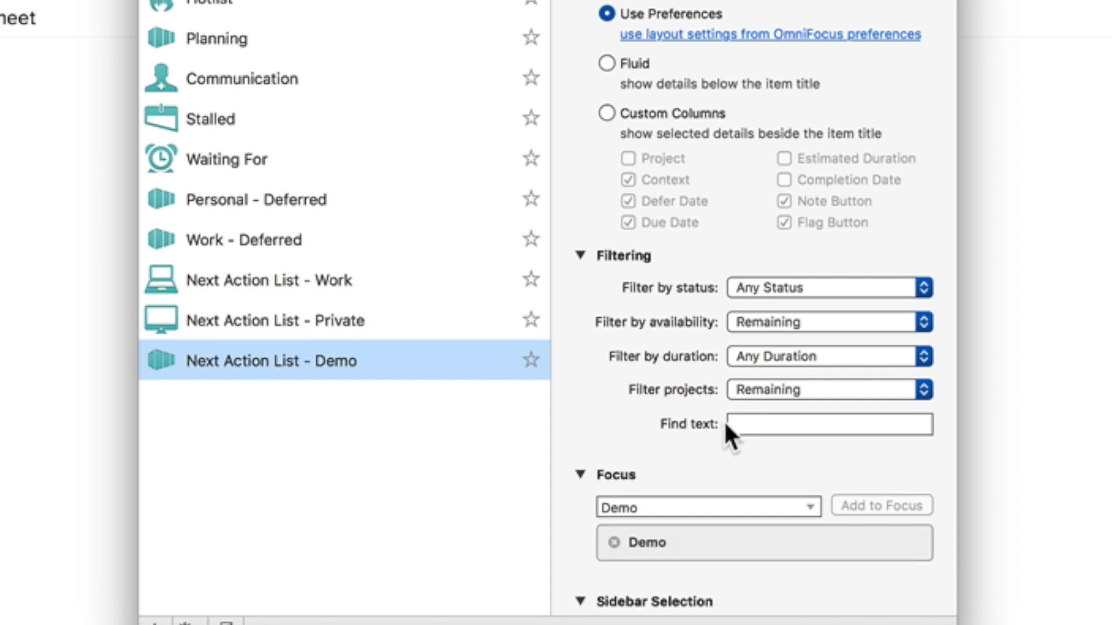
click(828, 424)
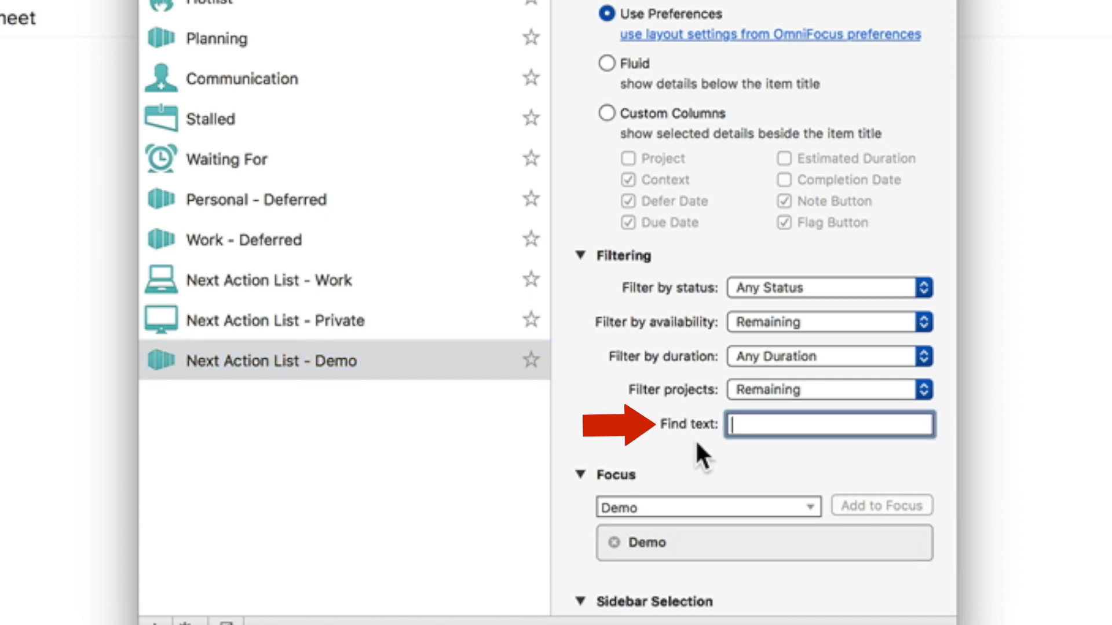
text(-nextAction)
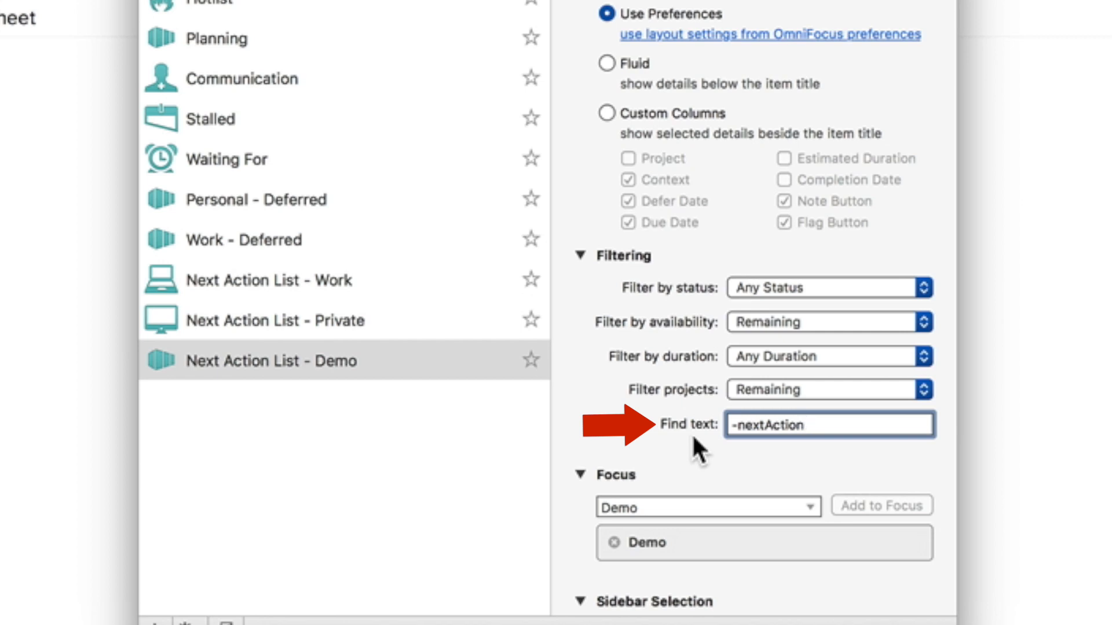
double_click(769, 425)
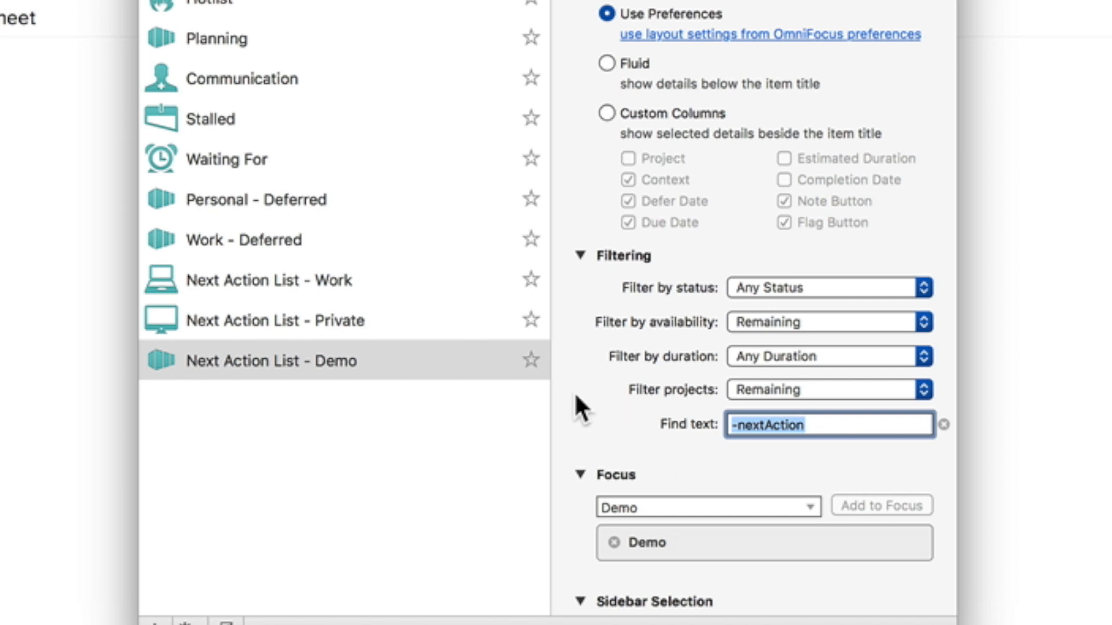
click(530, 360)
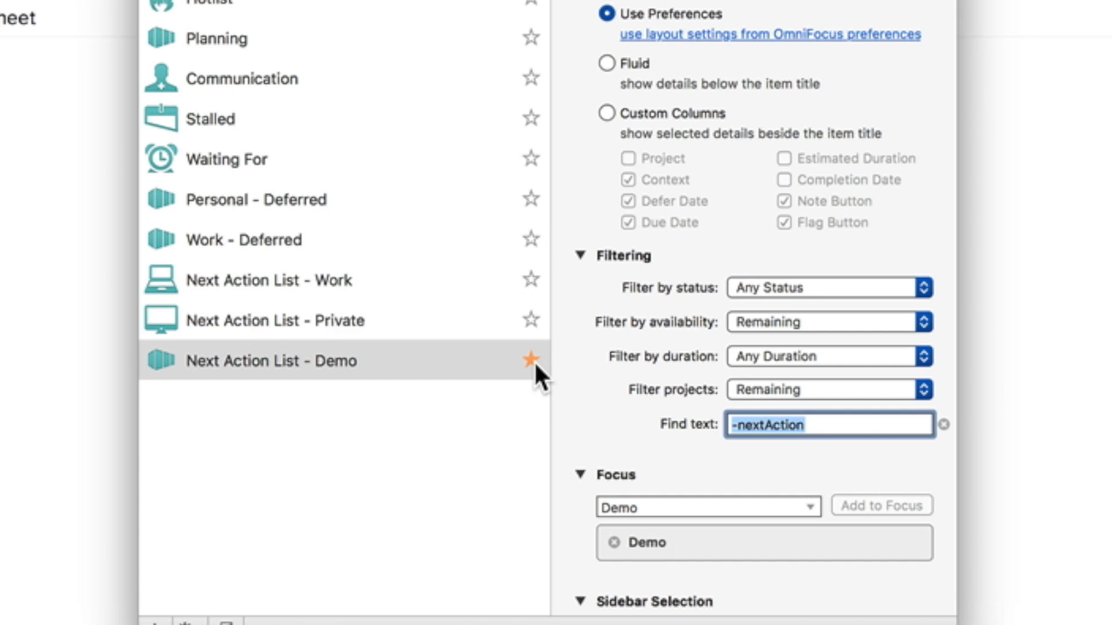